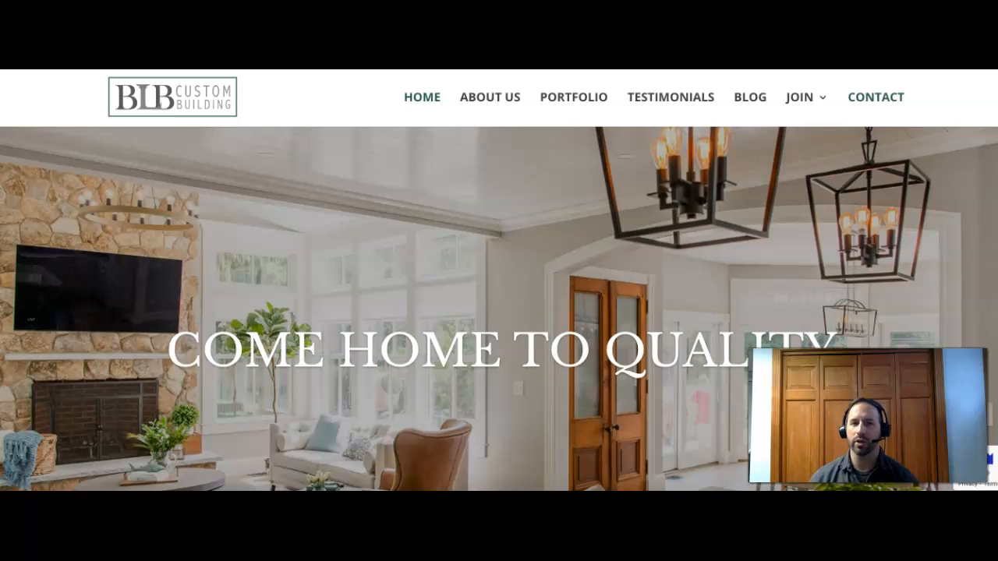
- Scroll the Google results for 'roofing amesbury ma' down to the local map of roofing businesses
{"action": "scroll", "scroll_direction": "down", "scroll_amount": 3}
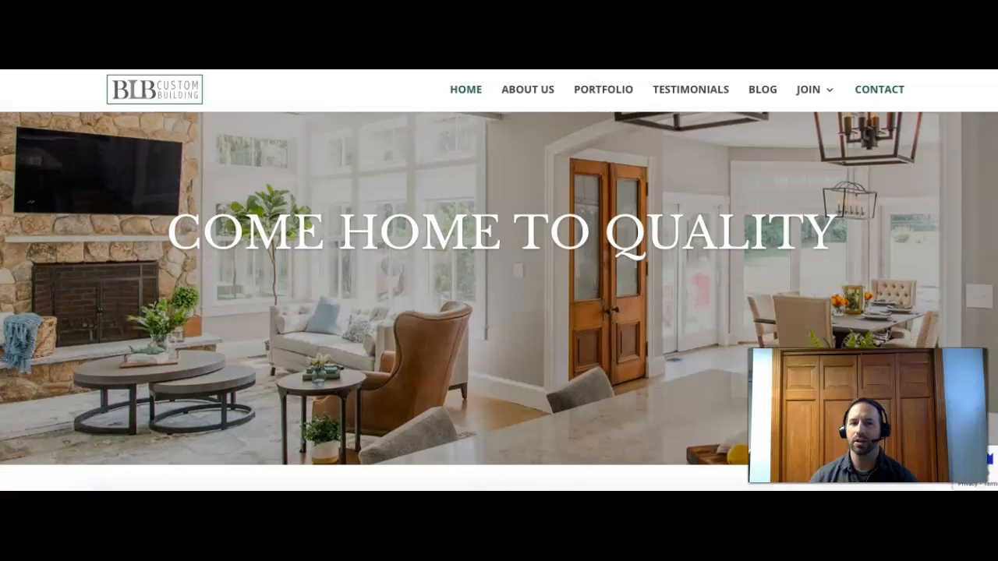
{"action": "scroll", "scroll_direction": "down", "scroll_amount": 3}
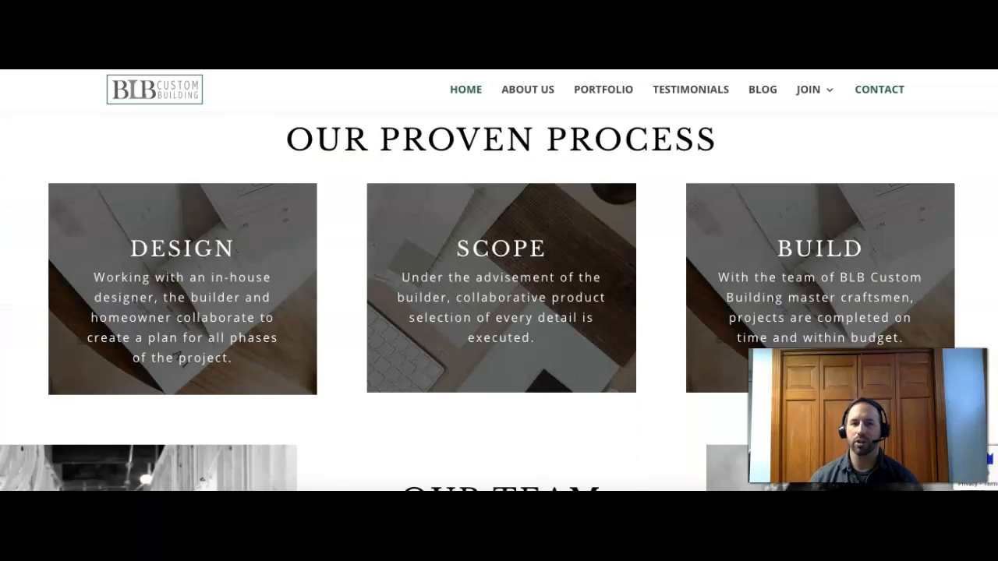
{"action": "scroll", "scroll_direction": "down", "scroll_amount": 3}
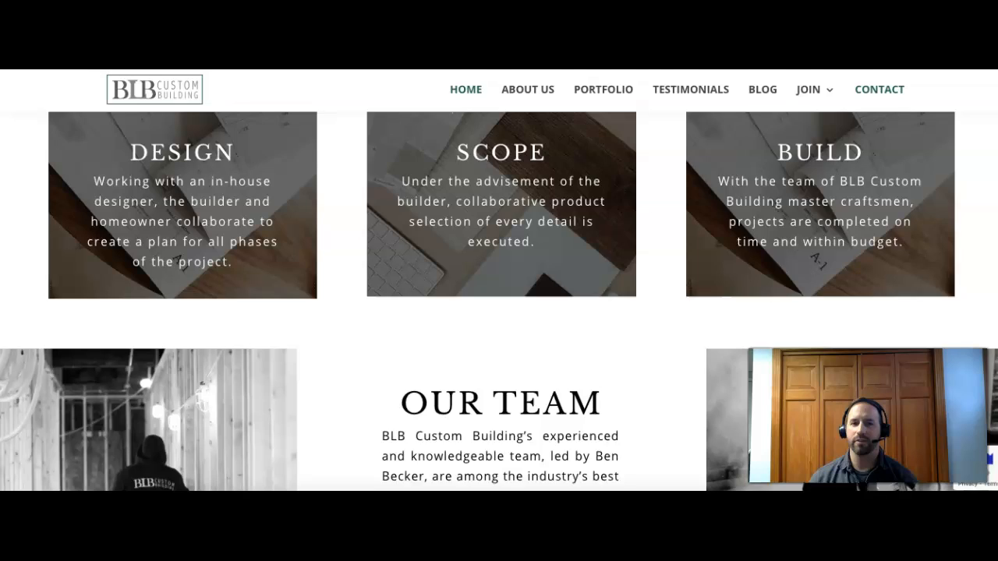
{"action": "scroll", "scroll_direction": "down", "scroll_amount": 3}
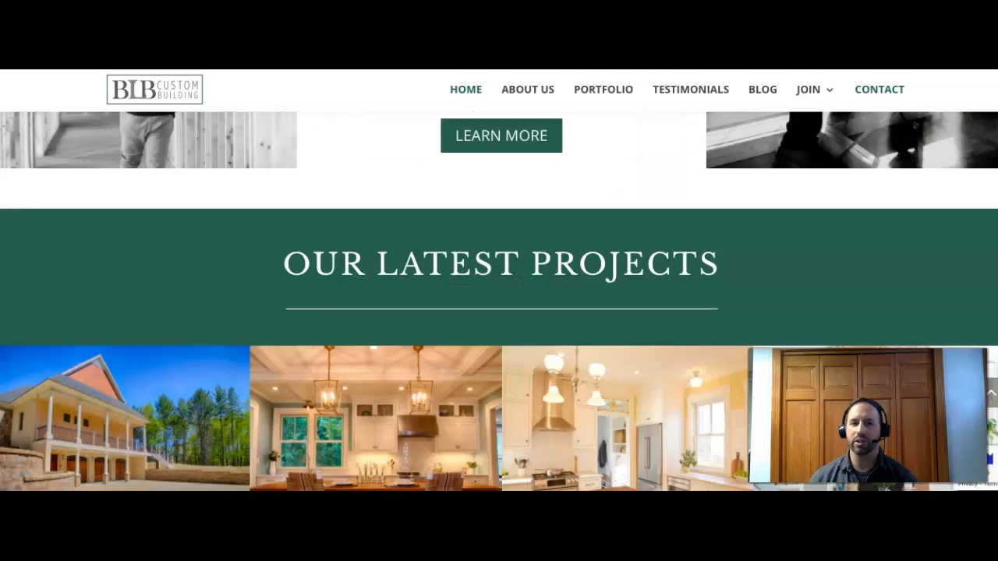
{"action": "scroll", "scroll_direction": "down", "scroll_amount": 3}
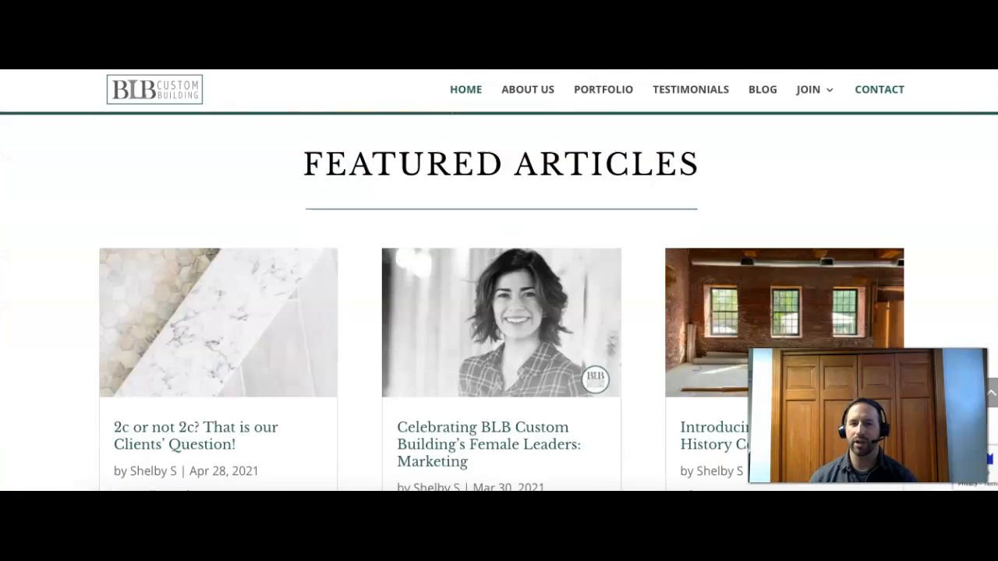
{"action": "scroll", "scroll_direction": "down", "scroll_amount": 3}
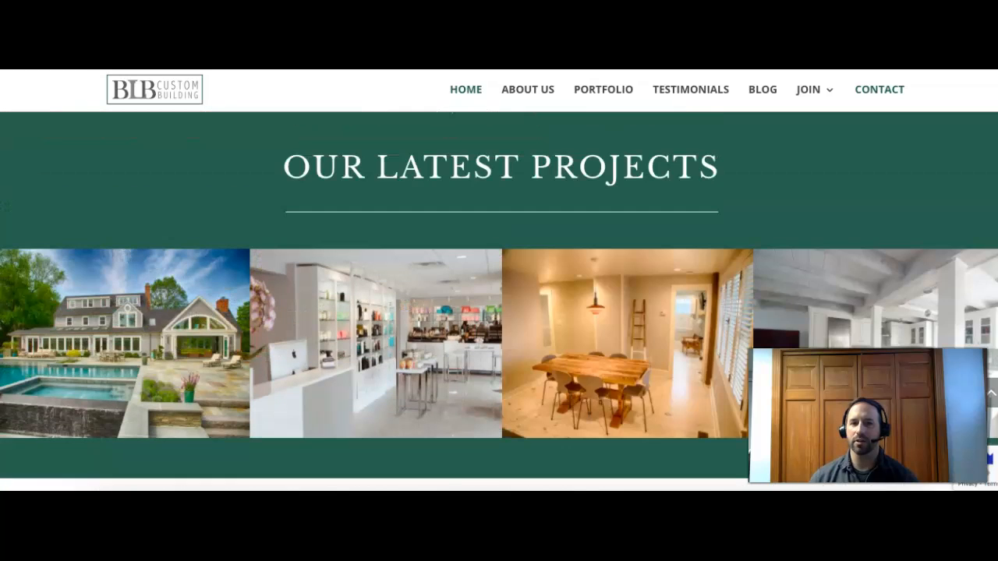
{"action": "scroll", "scroll_direction": "down", "scroll_amount": 3}
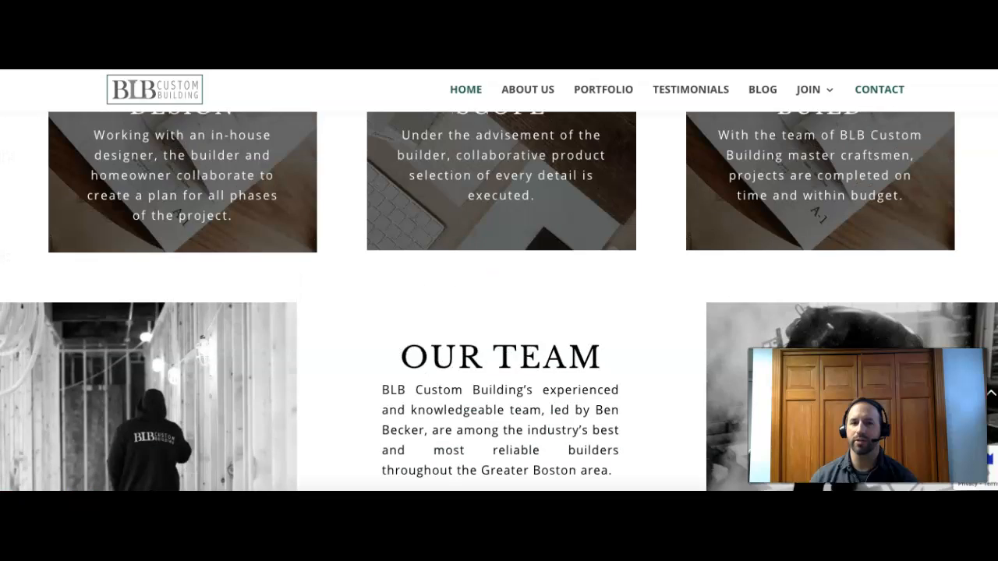
{"action": "scroll", "scroll_direction": "up", "scroll_amount": 3}
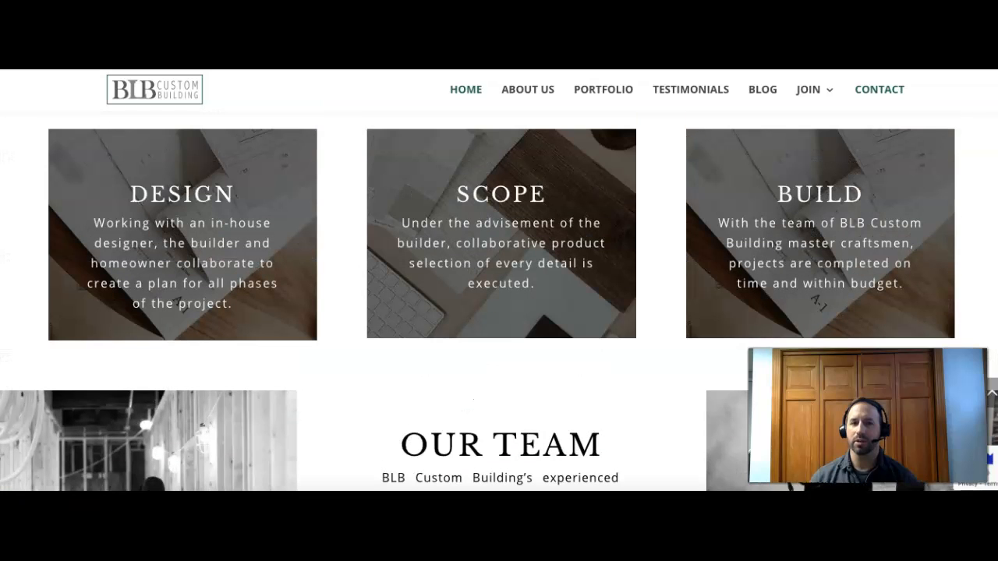
{"action": "scroll", "scroll_direction": "up", "scroll_amount": 3}
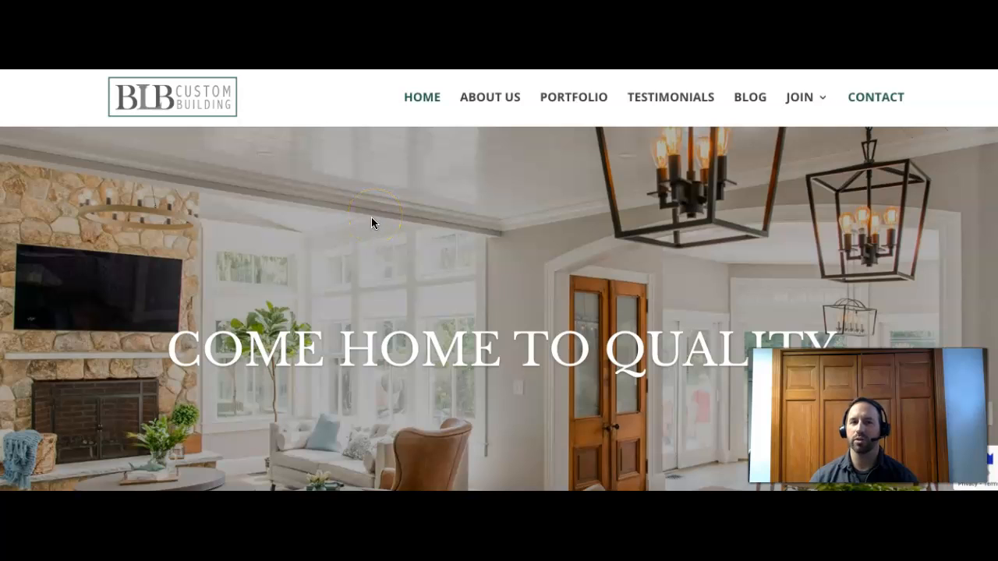
{"action": "mouse_move", "coordinate": [306, 103]}
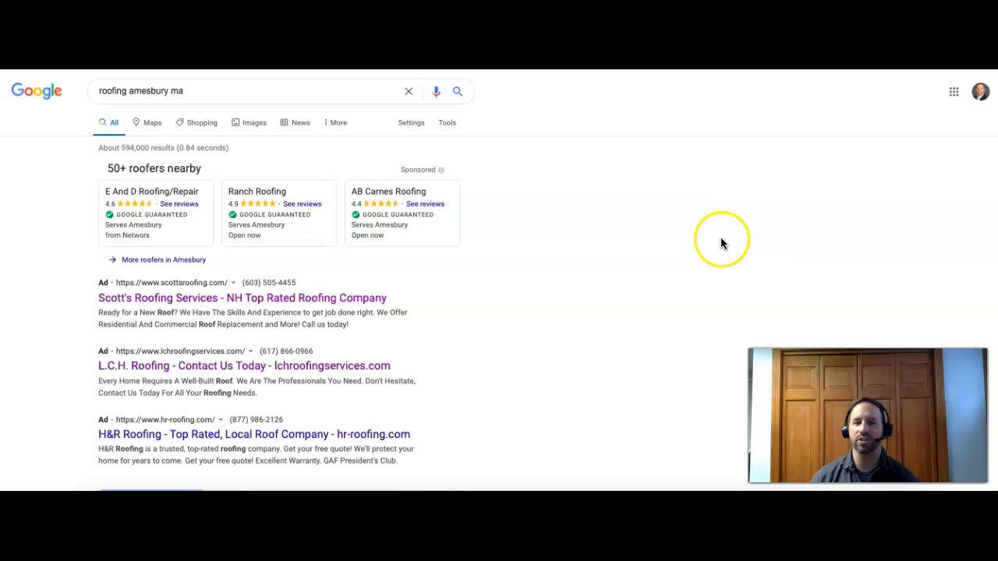
{"action": "mouse_move", "coordinate": [443, 172]}
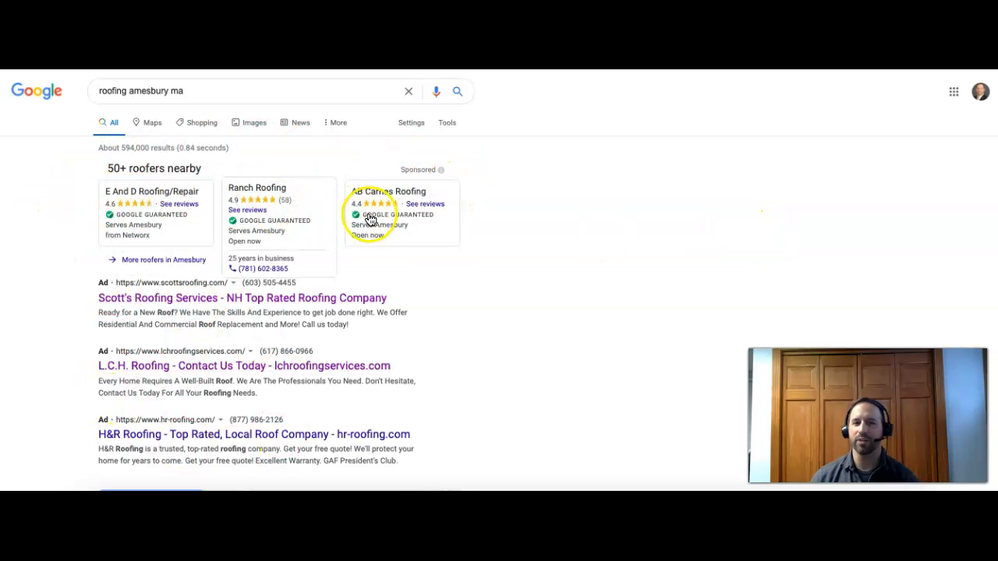
{"action": "mouse_move", "coordinate": [823, 237]}
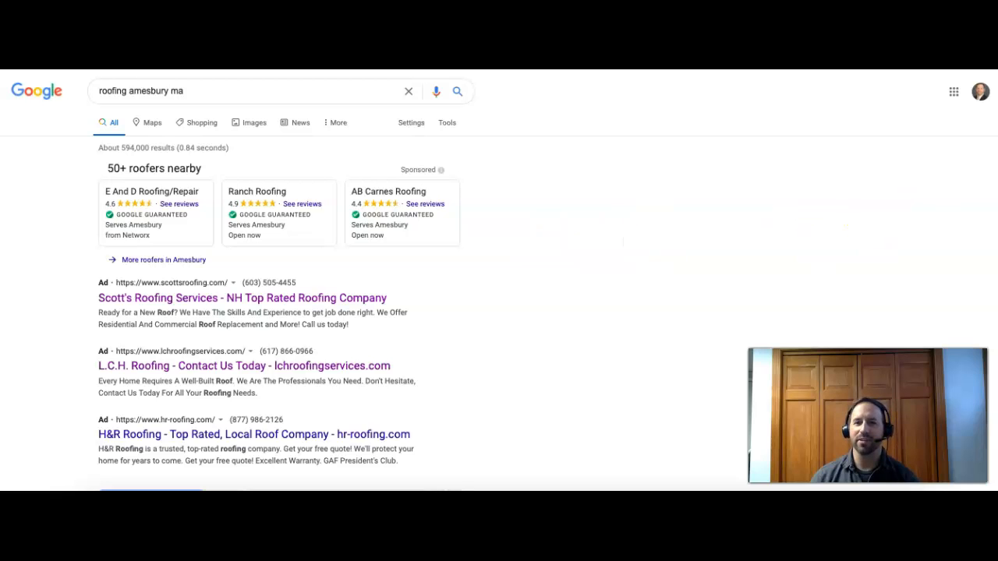
{"action": "scroll", "scroll_direction": "down", "scroll_amount": 3}
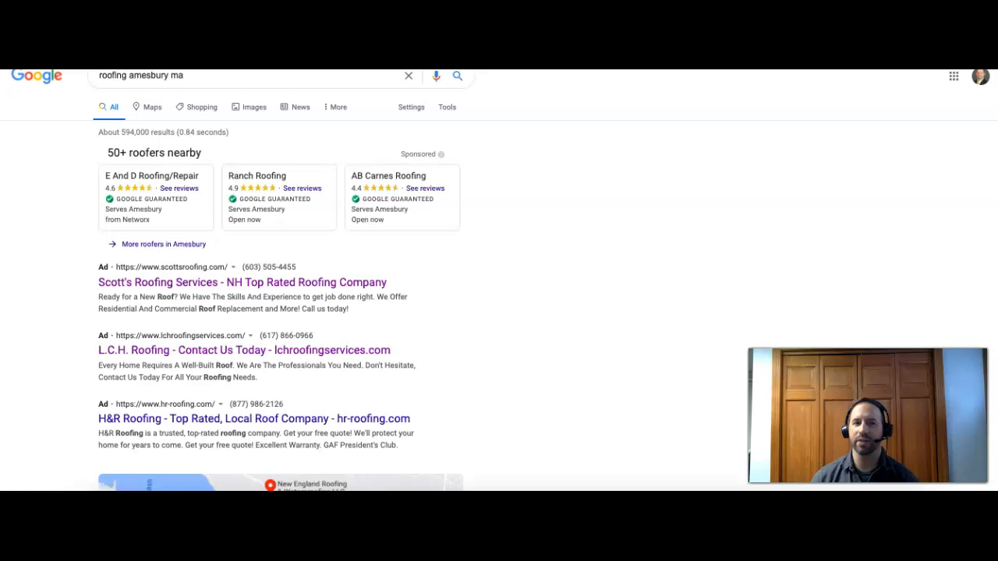
{"action": "scroll", "scroll_direction": "down", "scroll_amount": 3}
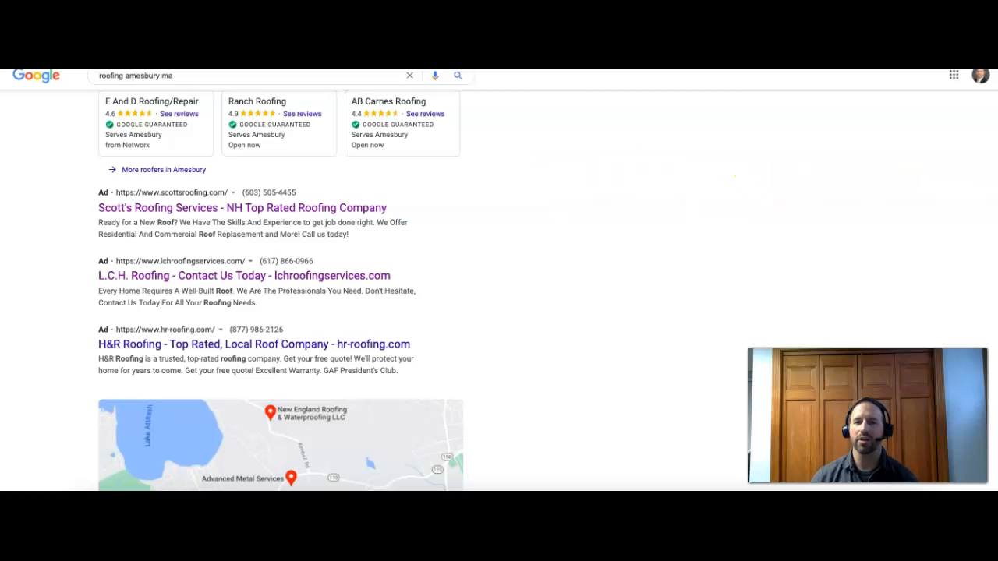
{"action": "scroll", "scroll_direction": "down", "scroll_amount": 3}
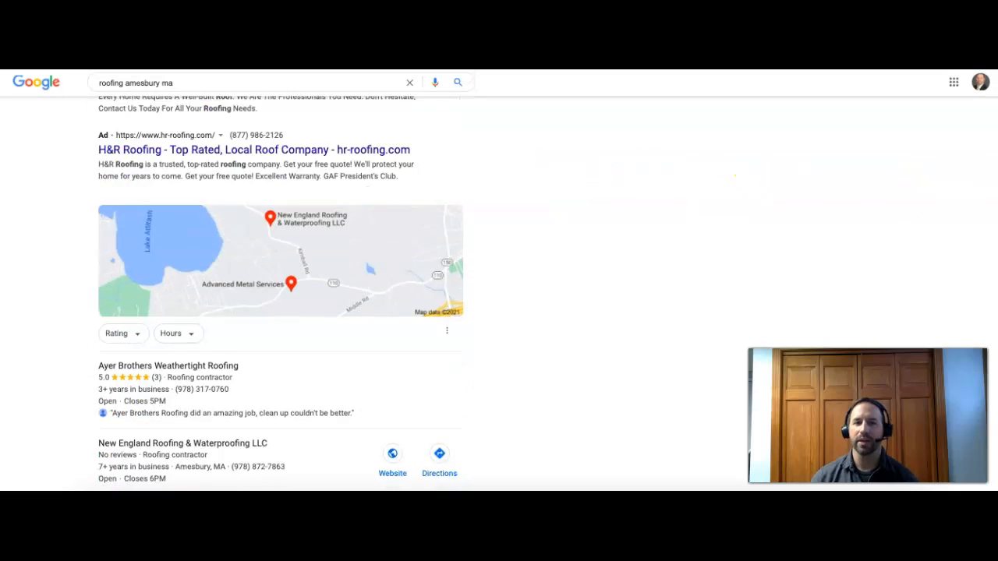
{"action": "scroll", "scroll_direction": "down", "scroll_amount": 3}
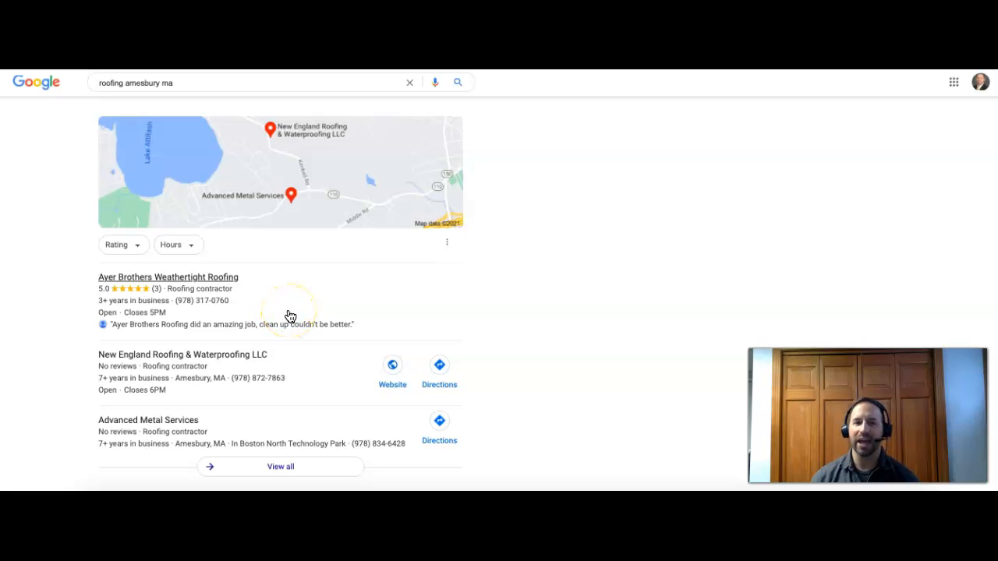
{"action": "mouse_move", "coordinate": [552, 337]}
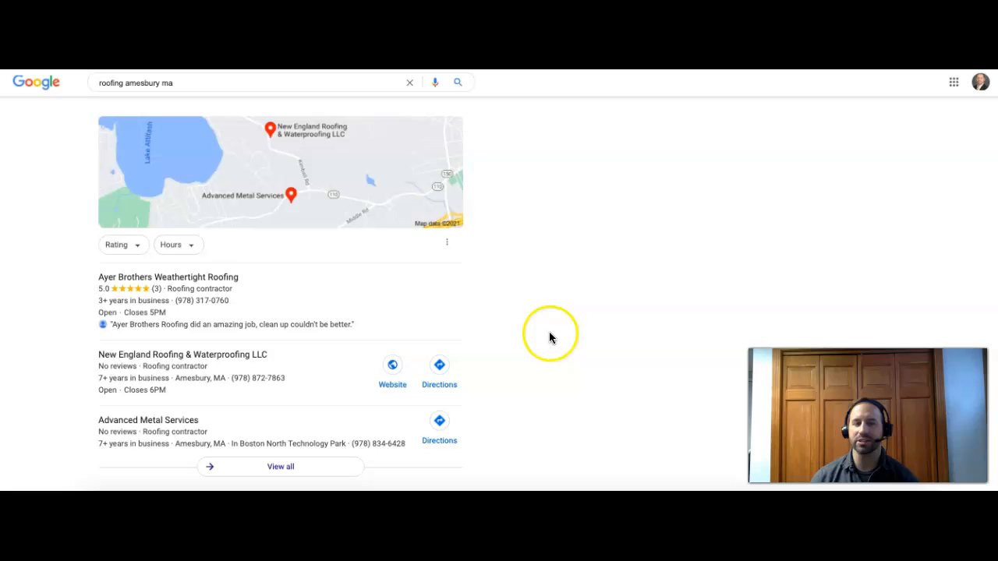
{"action": "mouse_move", "coordinate": [594, 368]}
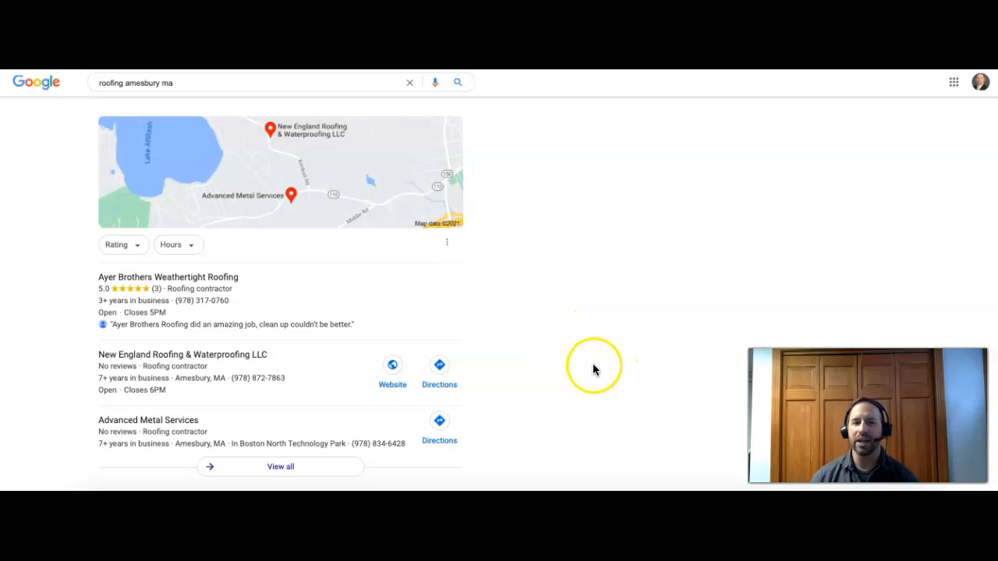
{"action": "mouse_move", "coordinate": [596, 368]}
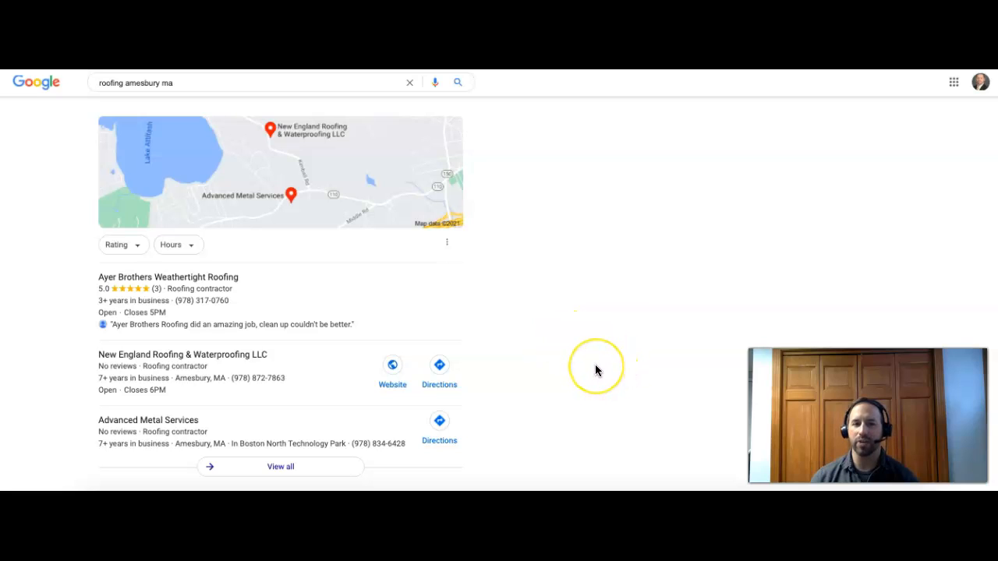
{"action": "mouse_move", "coordinate": [591, 365]}
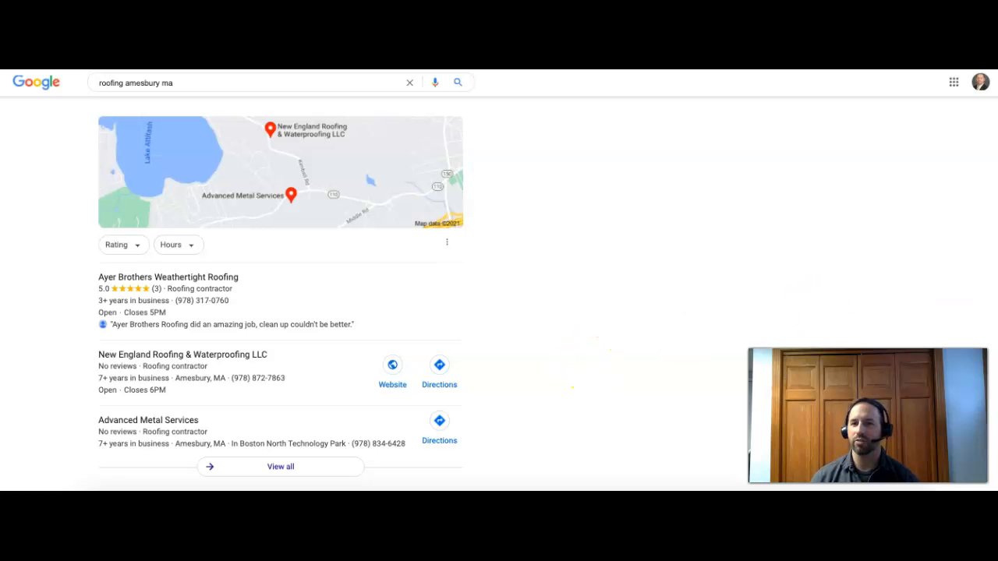
{"action": "scroll", "scroll_direction": "down", "scroll_amount": 3}
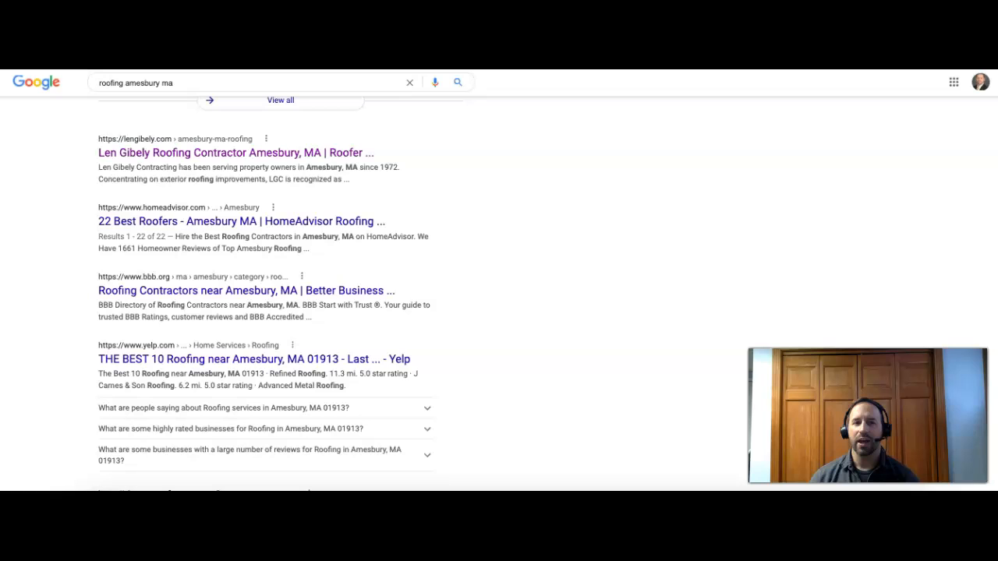
{"action": "scroll", "scroll_direction": "down", "scroll_amount": 3}
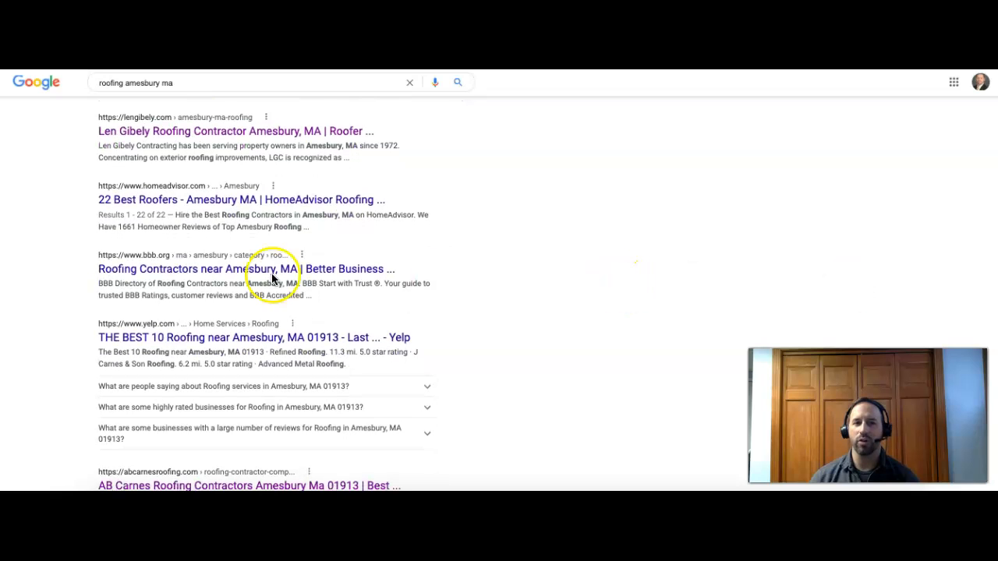
{"action": "mouse_move", "coordinate": [30, 202]}
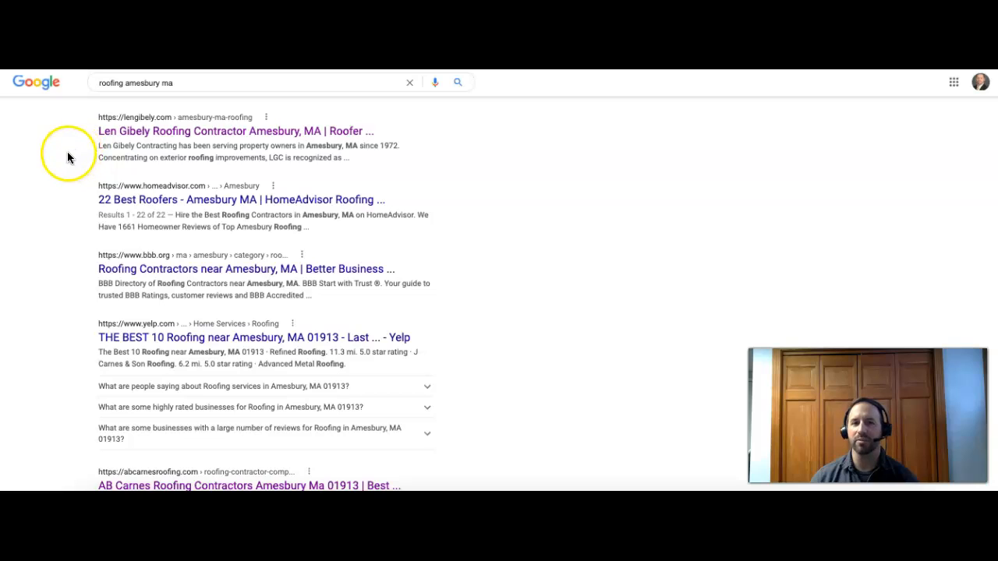
{"action": "mouse_move", "coordinate": [364, 243]}
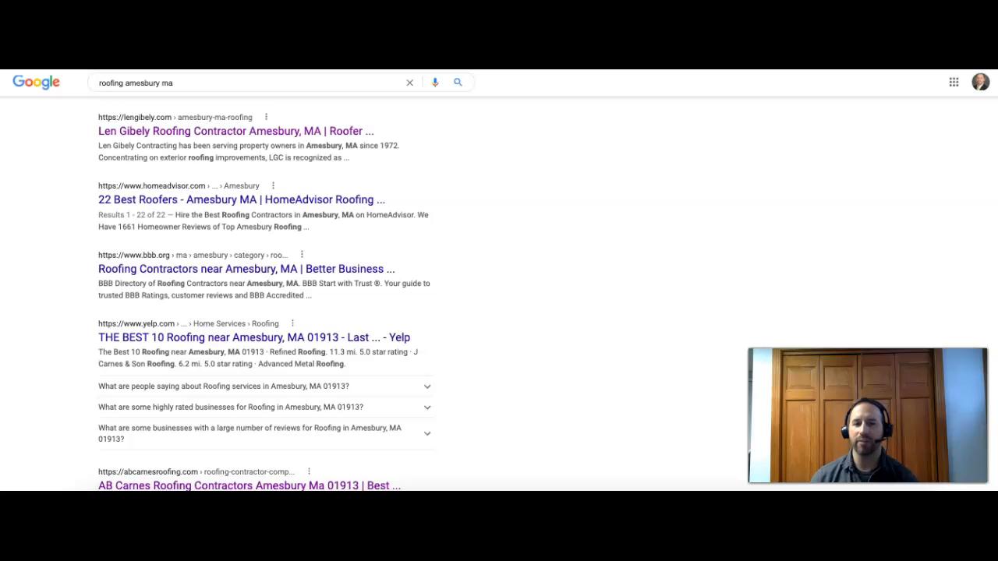
{"action": "scroll", "scroll_direction": "down", "scroll_amount": 3}
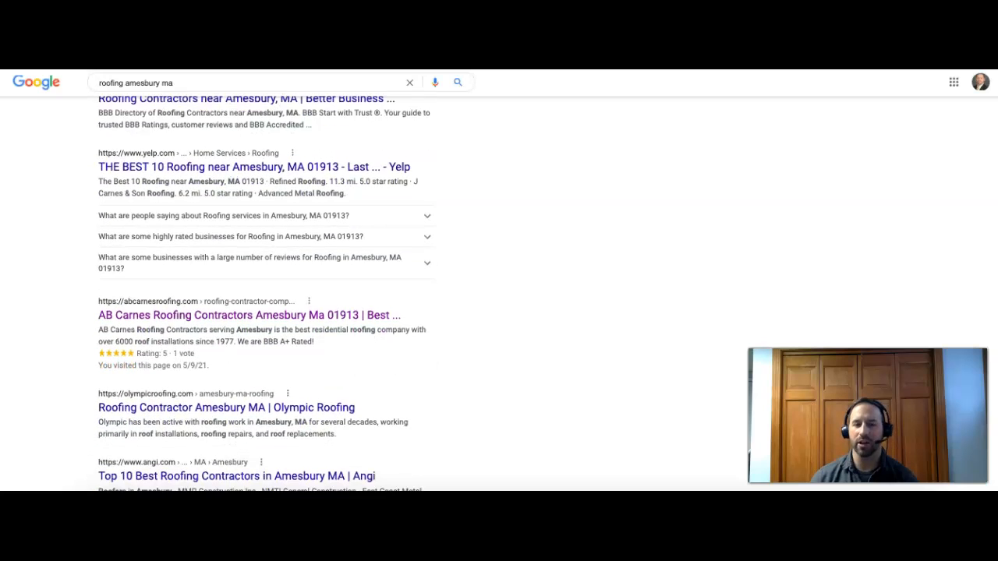
{"action": "scroll", "scroll_direction": "down", "scroll_amount": 3}
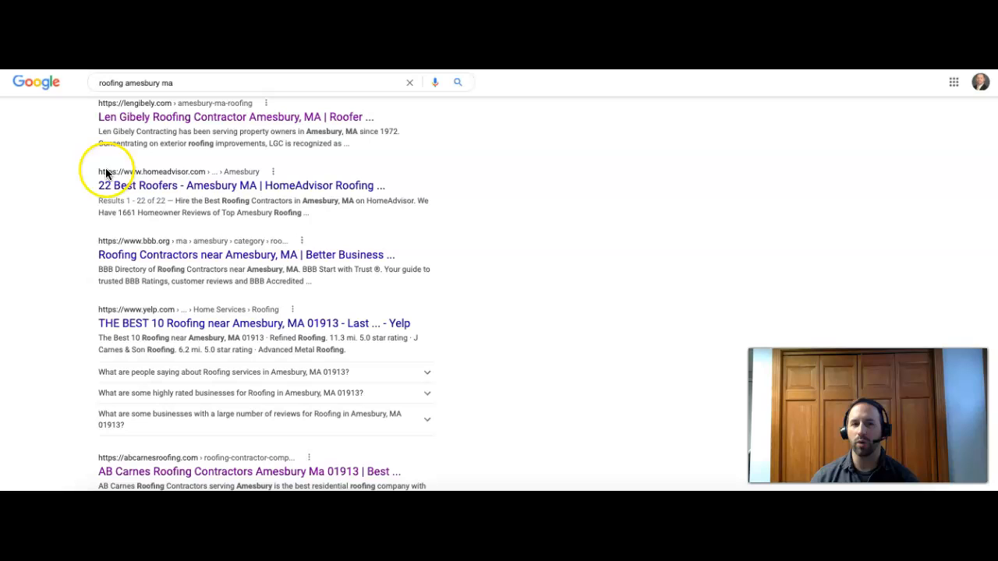
{"action": "mouse_move", "coordinate": [68, 251]}
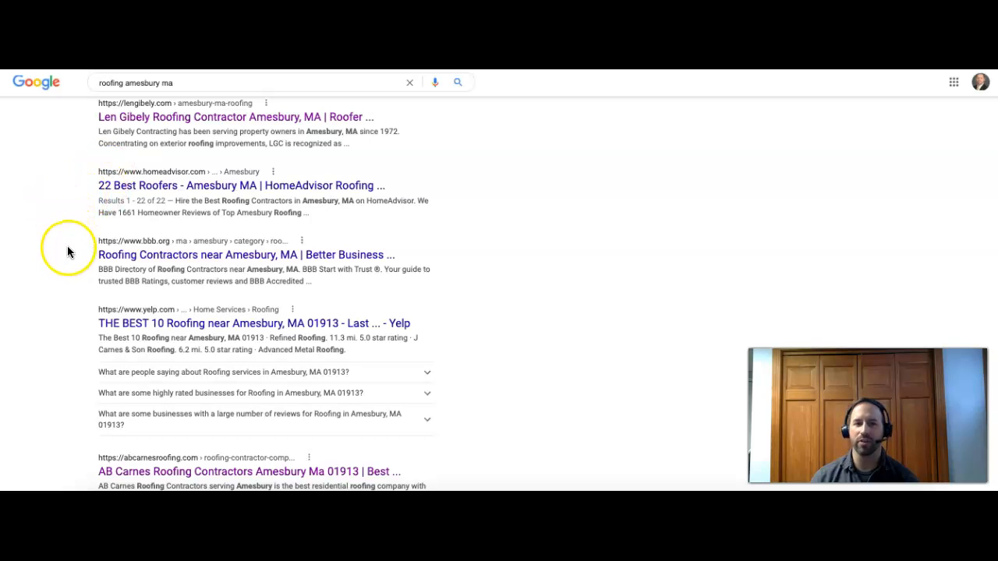
{"action": "mouse_move", "coordinate": [91, 302]}
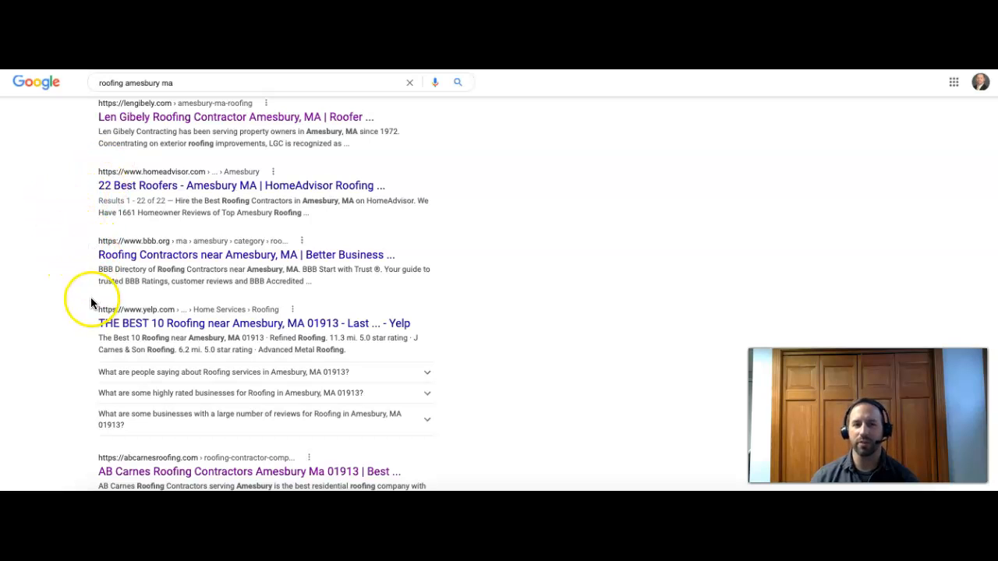
{"action": "mouse_move", "coordinate": [65, 463]}
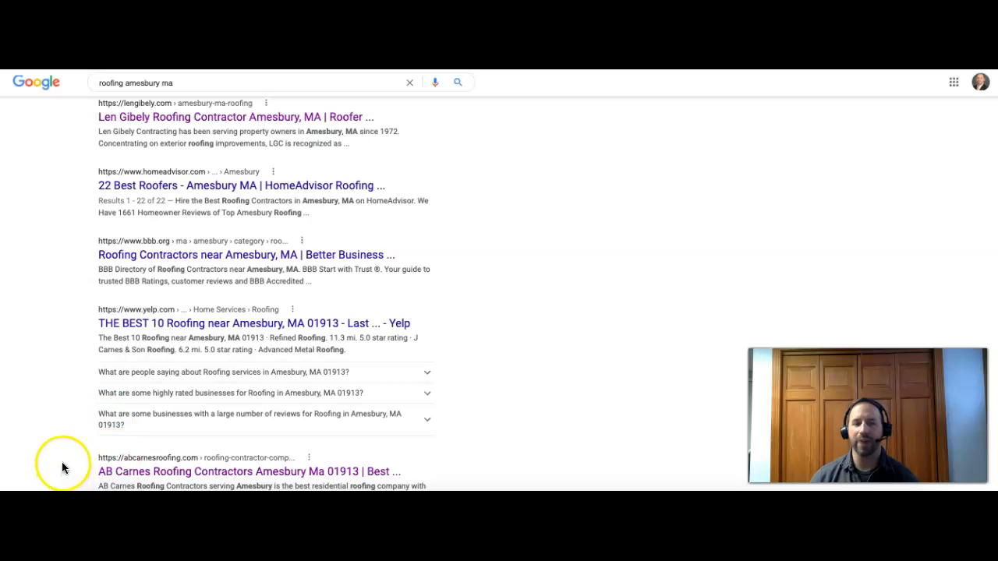
{"action": "mouse_move", "coordinate": [95, 373]}
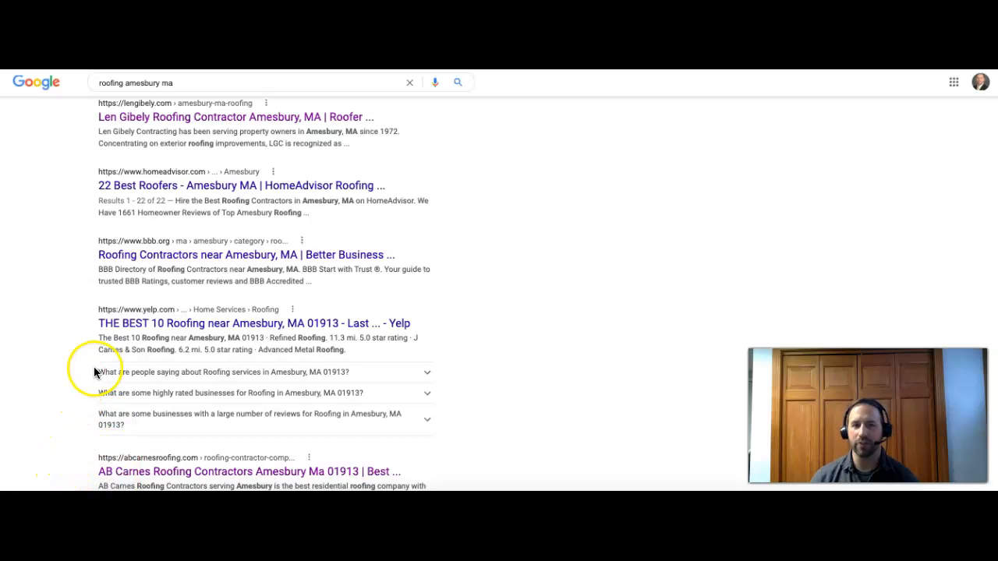
{"action": "mouse_move", "coordinate": [144, 206]}
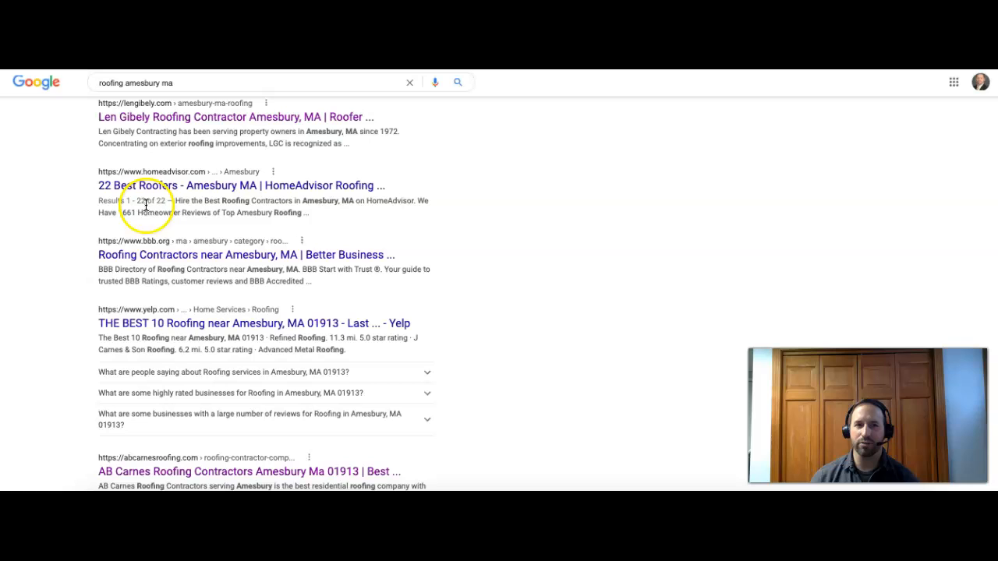
{"action": "mouse_move", "coordinate": [162, 326]}
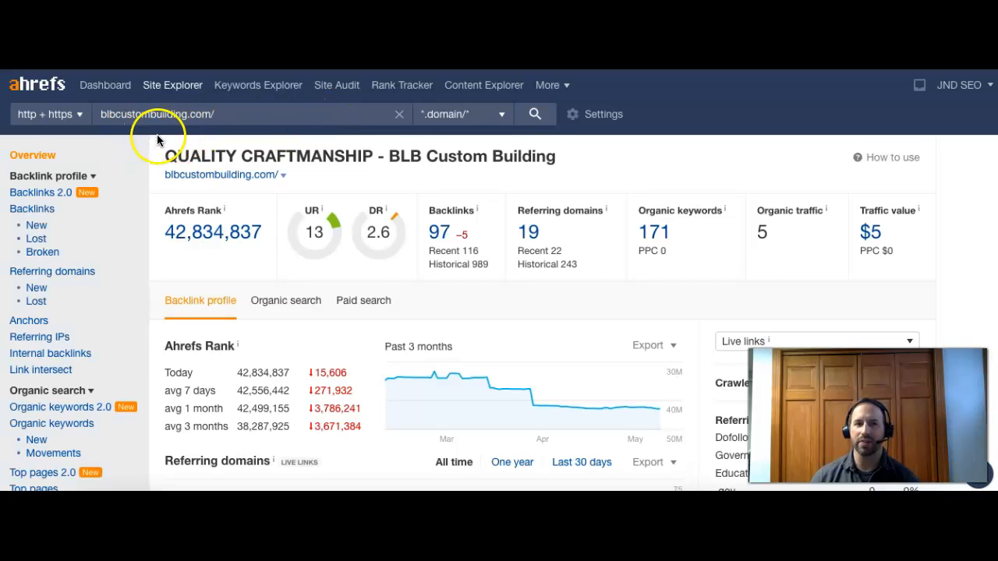
{"action": "mouse_move", "coordinate": [521, 154]}
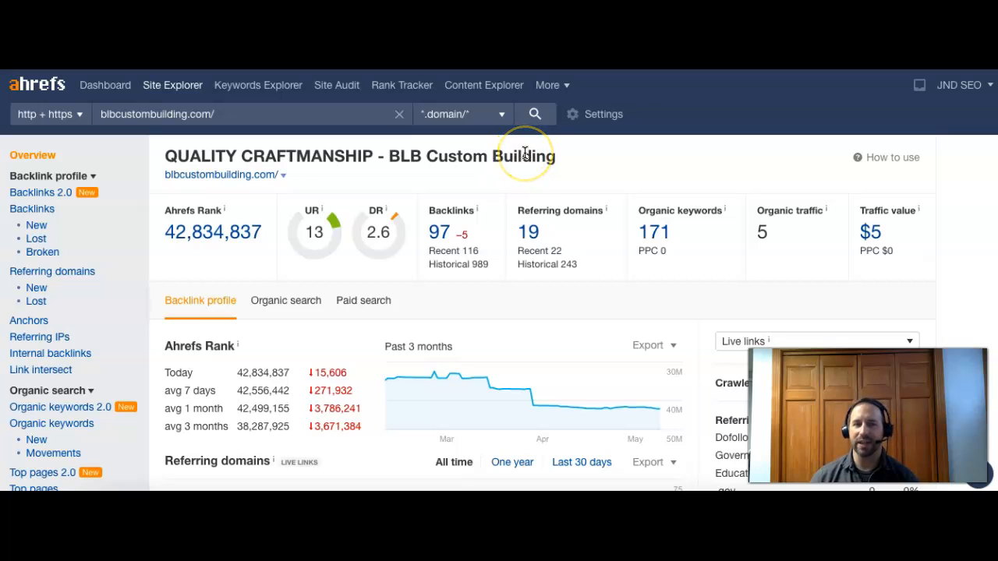
{"action": "mouse_move", "coordinate": [184, 156]}
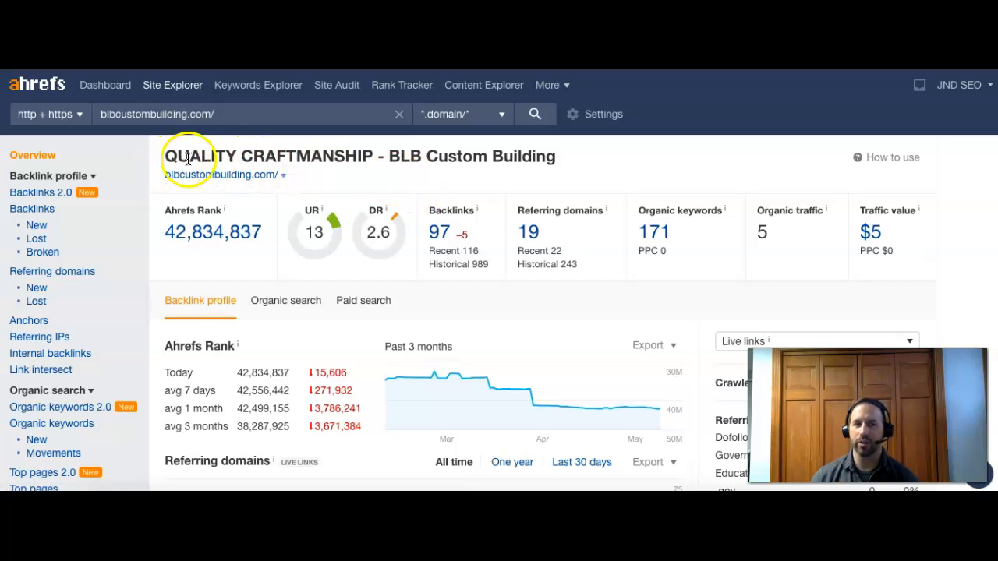
{"action": "mouse_move", "coordinate": [421, 164]}
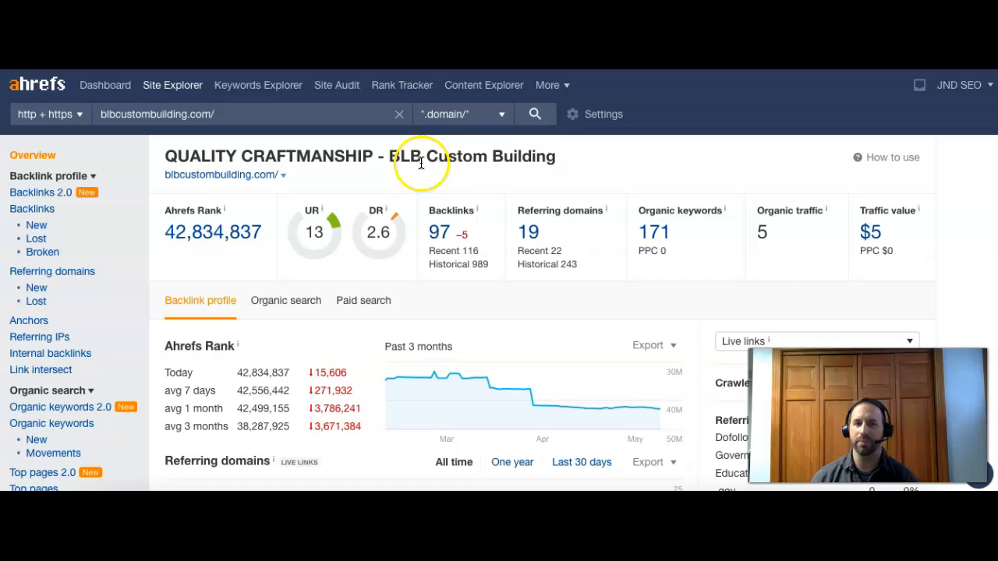
{"action": "mouse_move", "coordinate": [377, 156]}
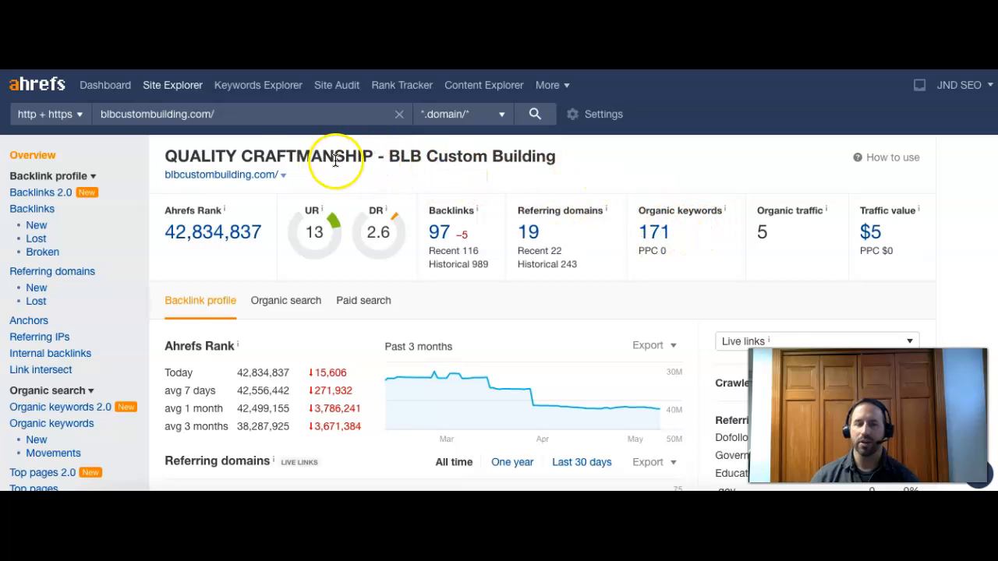
{"action": "mouse_move", "coordinate": [355, 178]}
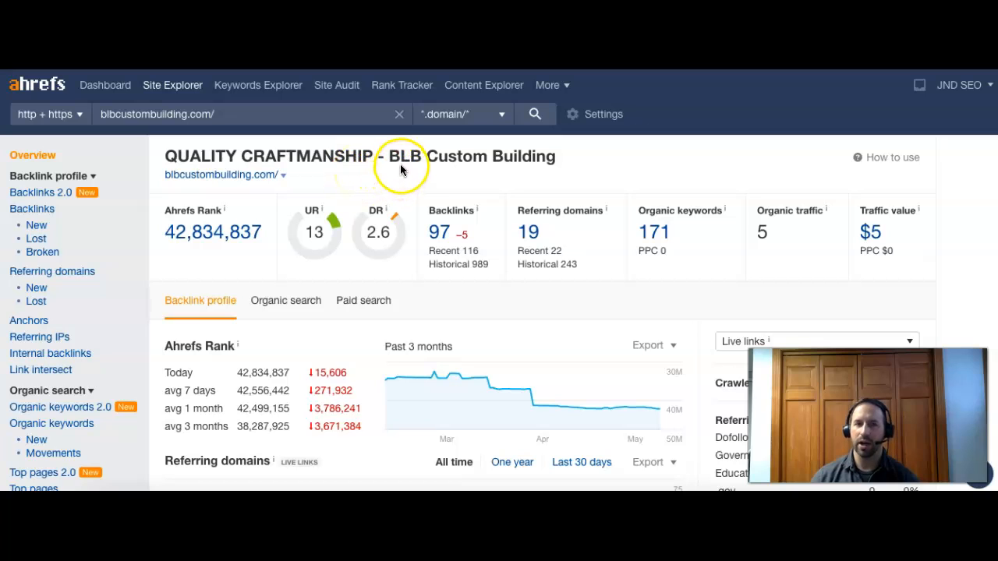
{"action": "mouse_move", "coordinate": [393, 164]}
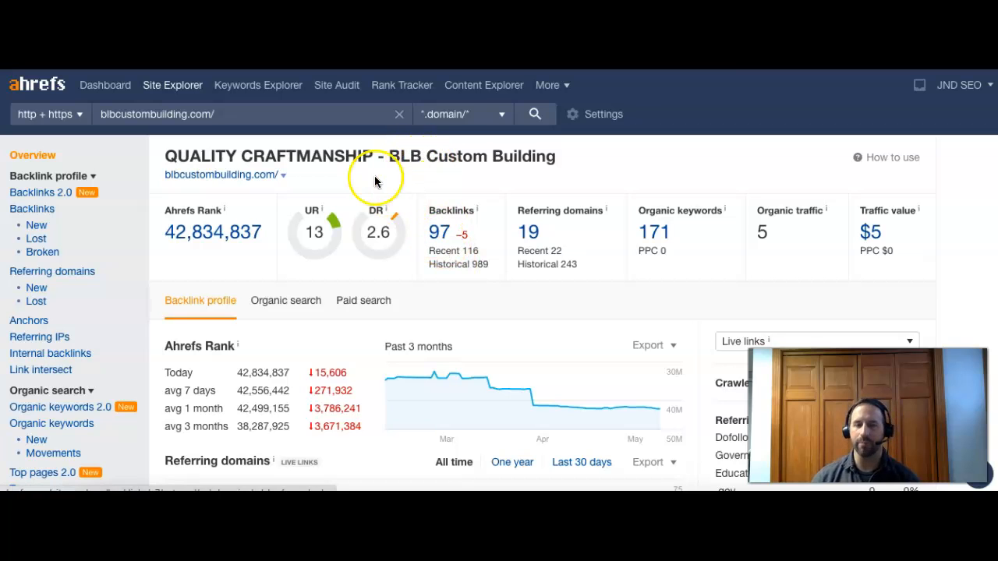
{"action": "mouse_move", "coordinate": [306, 246]}
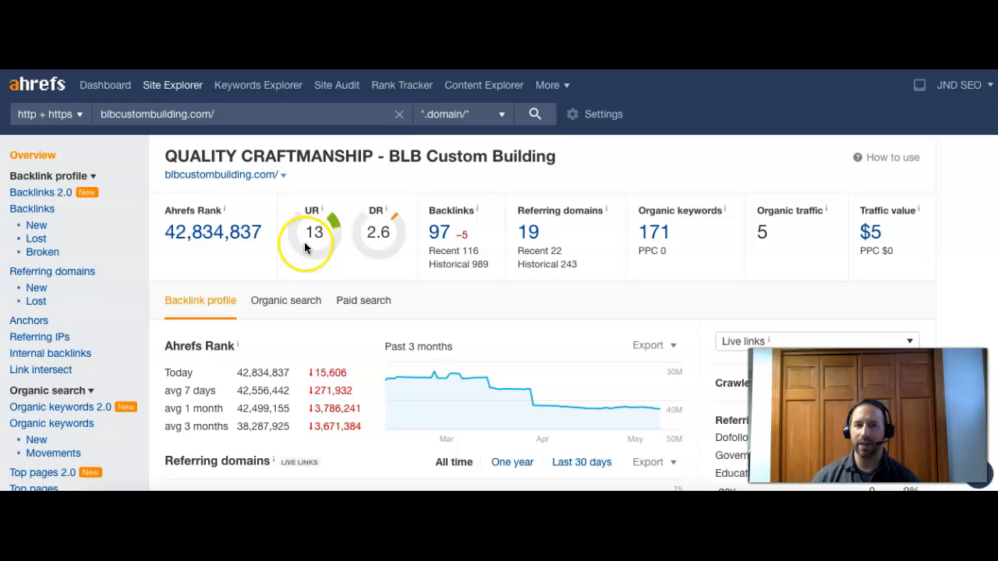
{"action": "mouse_move", "coordinate": [399, 251]}
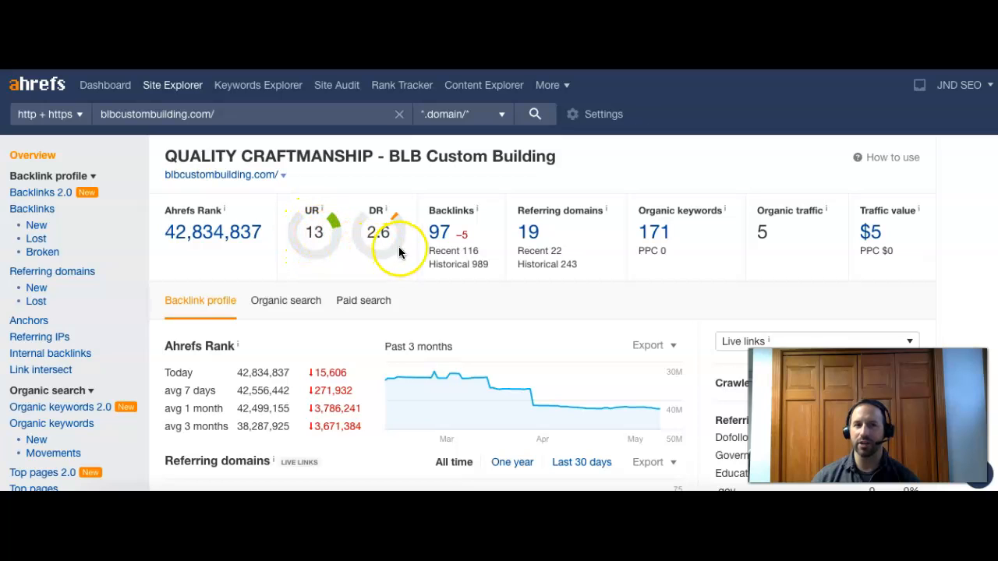
{"action": "mouse_move", "coordinate": [382, 230]}
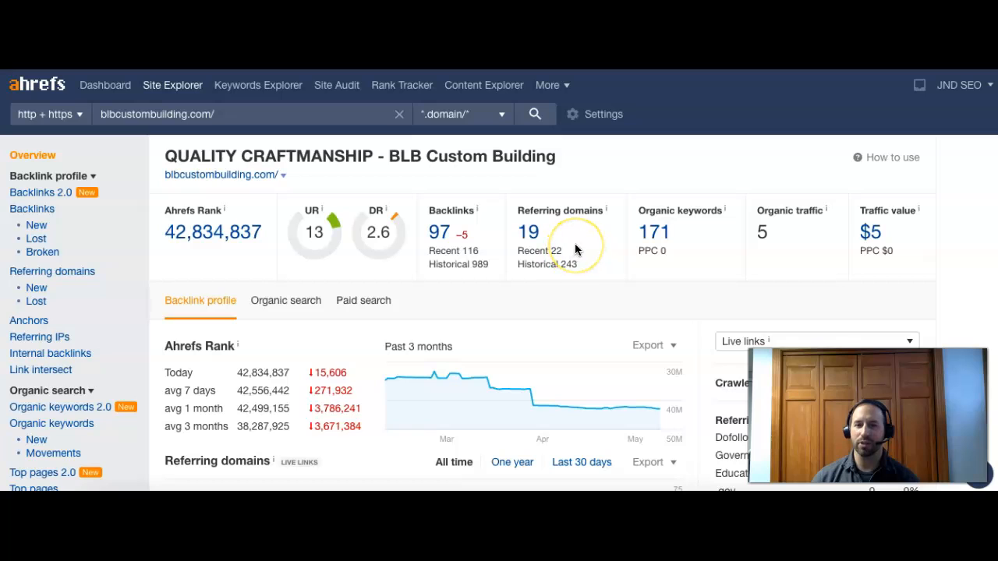
{"action": "mouse_move", "coordinate": [580, 257]}
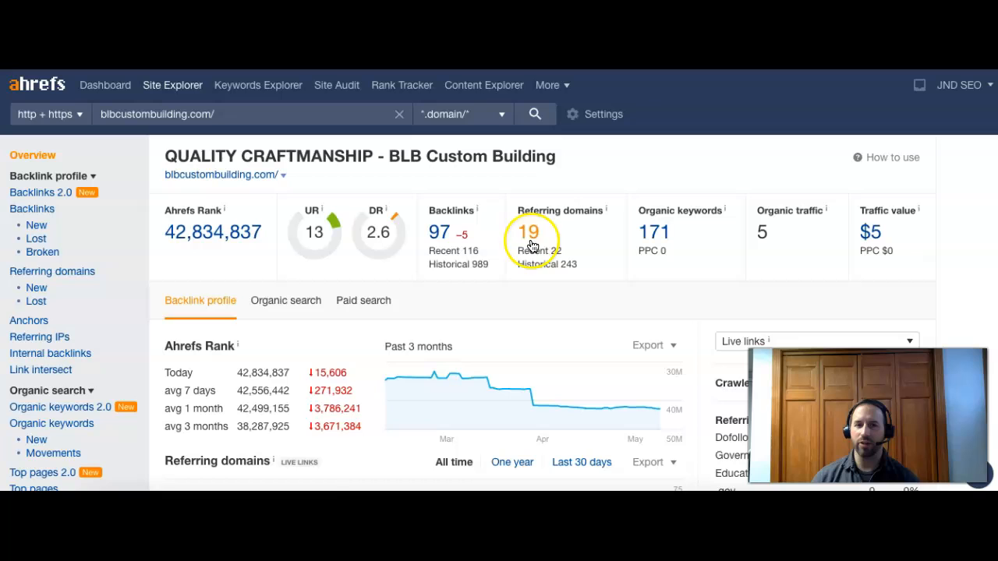
{"action": "mouse_move", "coordinate": [458, 231]}
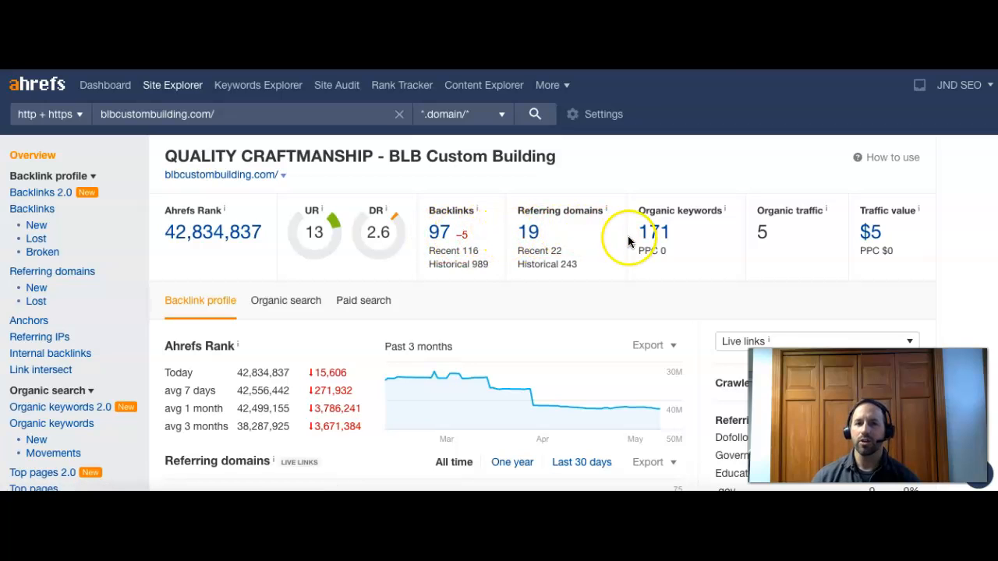
{"action": "mouse_move", "coordinate": [689, 237]}
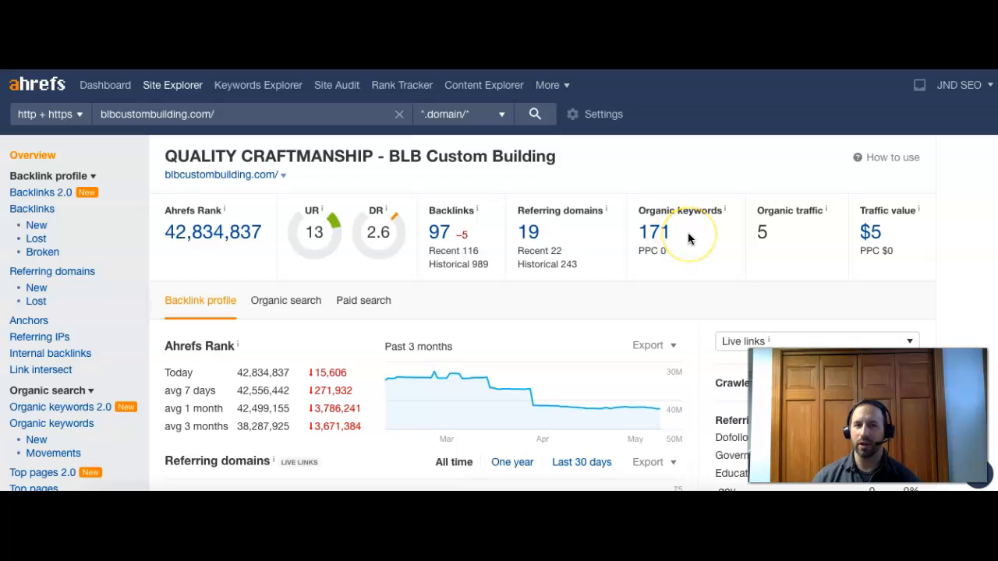
{"action": "mouse_move", "coordinate": [661, 237]}
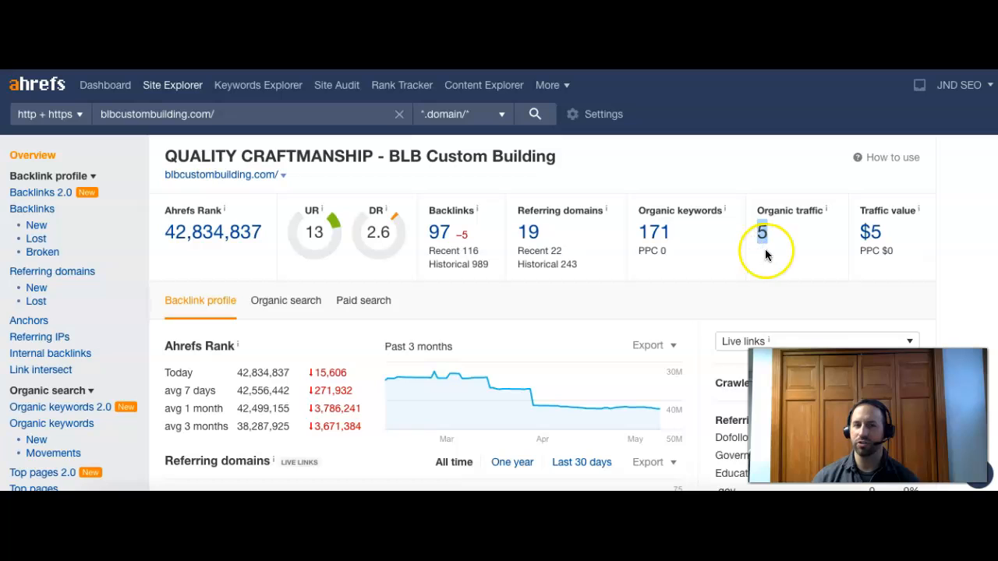
{"action": "mouse_move", "coordinate": [770, 246]}
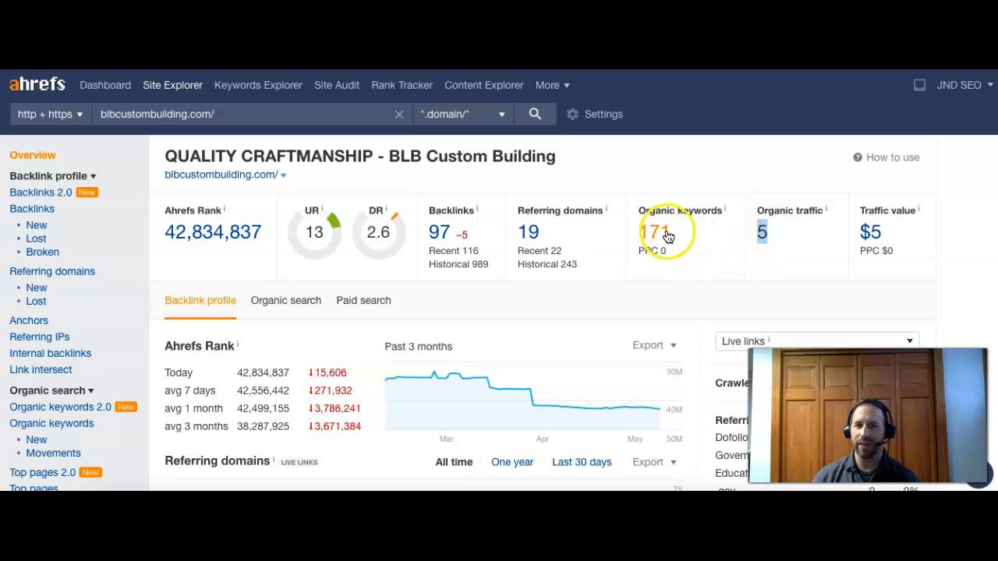
{"action": "mouse_move", "coordinate": [662, 242]}
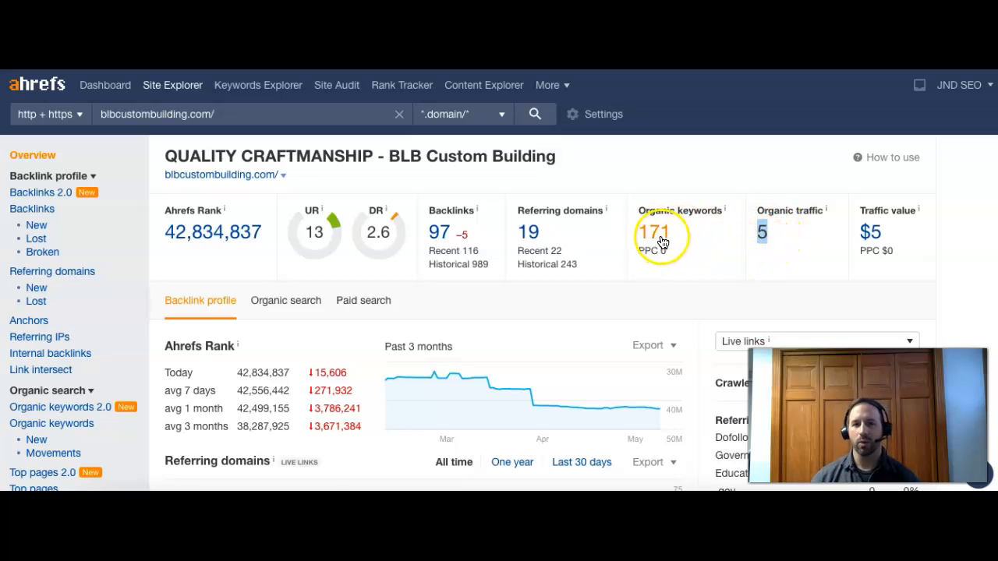
{"action": "mouse_move", "coordinate": [672, 240]}
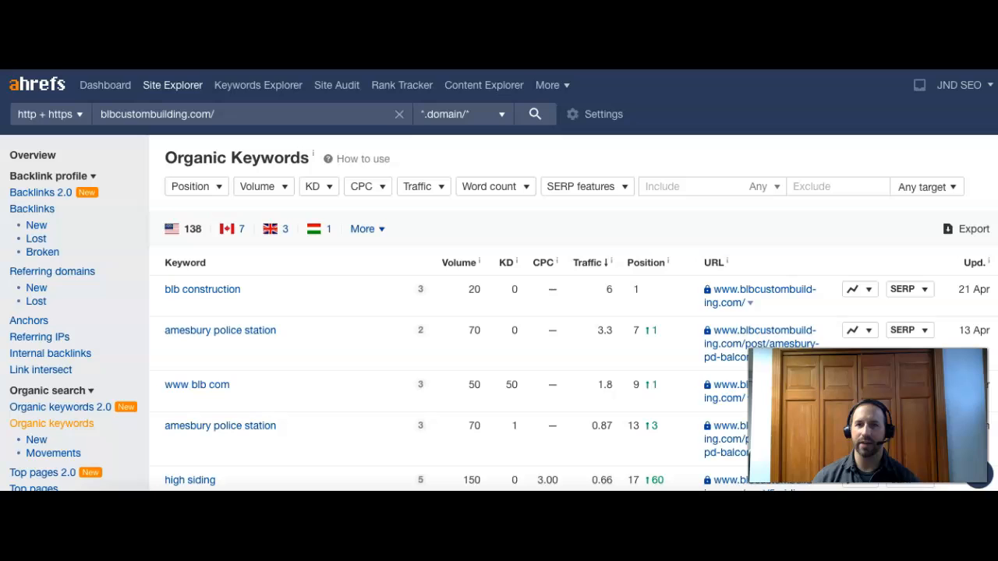
- Scroll through blbcustombuilding.com's Organic keywords table before loading lengibely.com's Overview
{"action": "scroll", "scroll_direction": "down", "scroll_amount": 3}
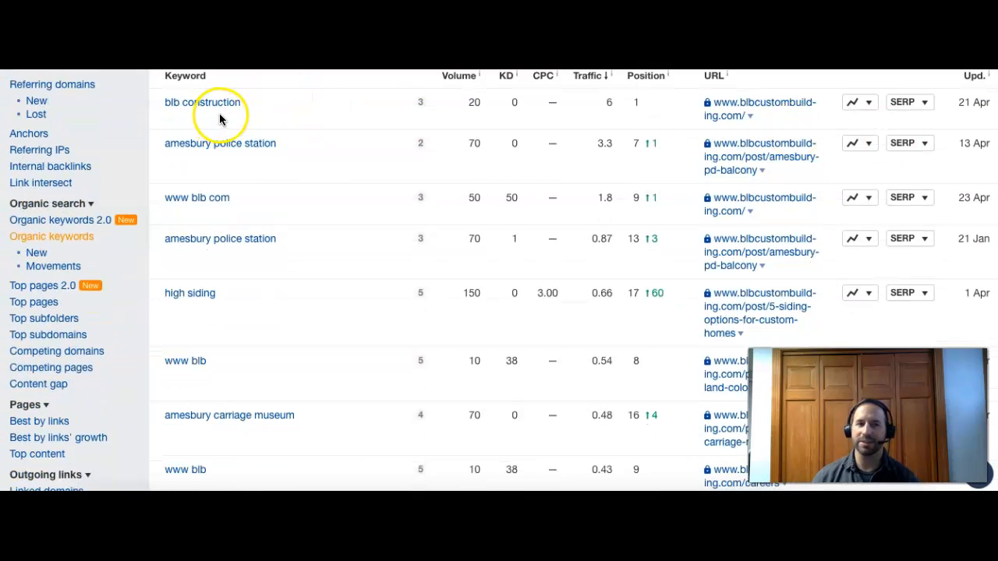
{"action": "mouse_move", "coordinate": [237, 117]}
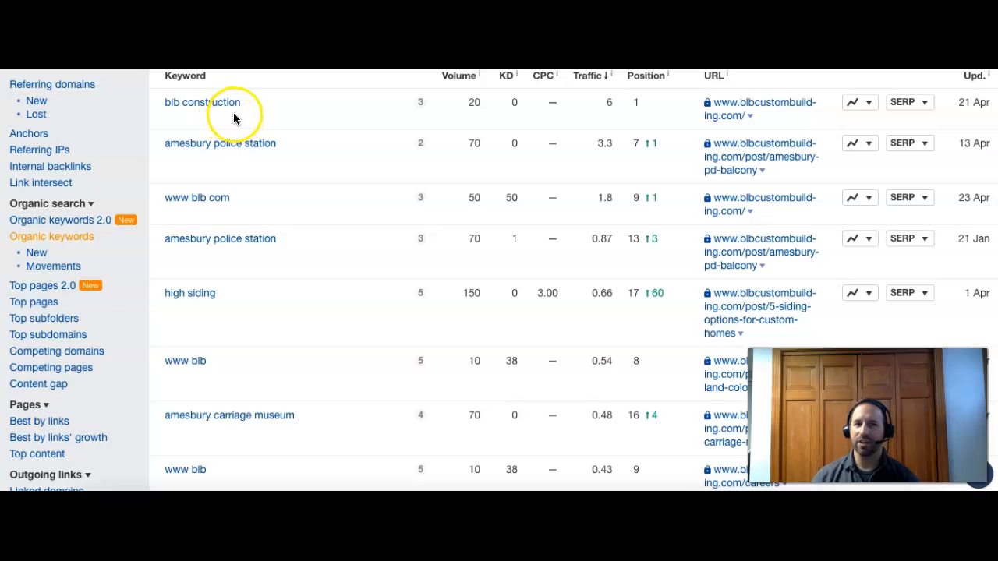
{"action": "mouse_move", "coordinate": [227, 119]}
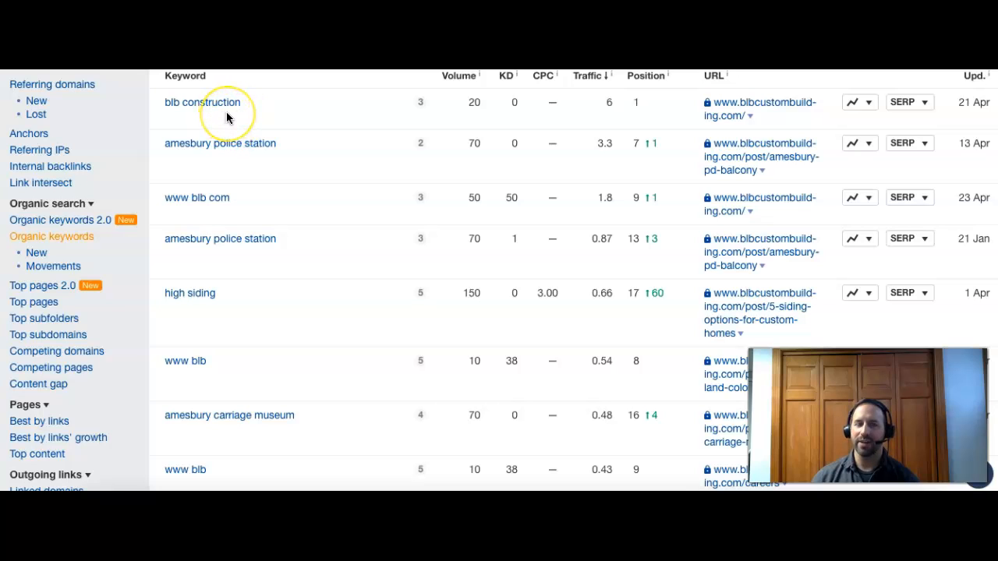
{"action": "mouse_move", "coordinate": [535, 92]}
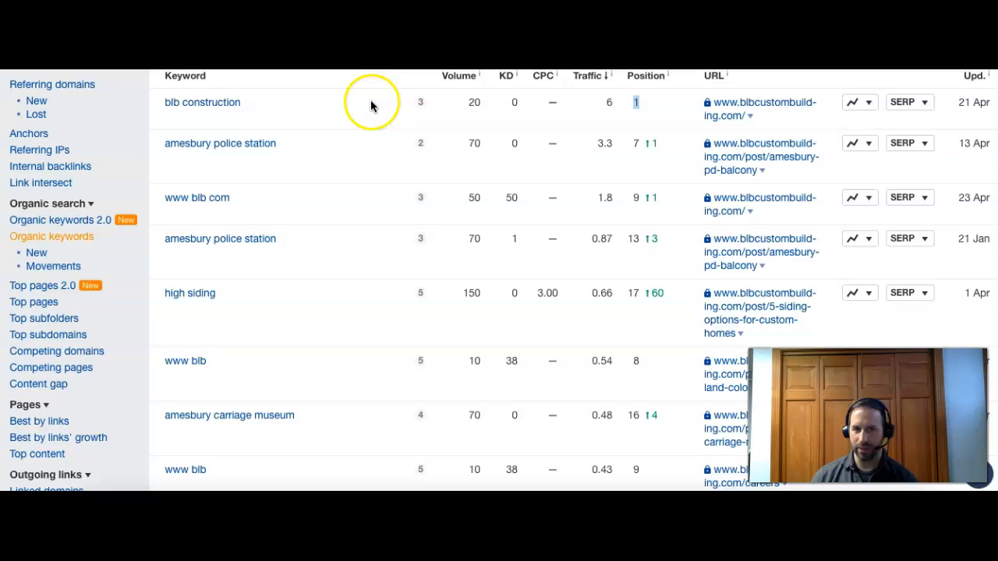
{"action": "mouse_move", "coordinate": [357, 109]}
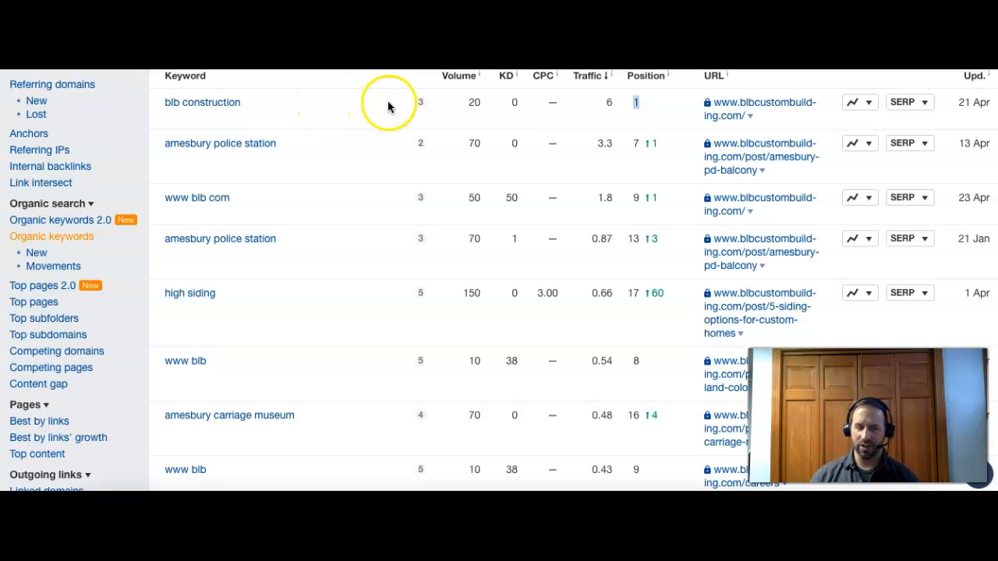
{"action": "mouse_move", "coordinate": [434, 126]}
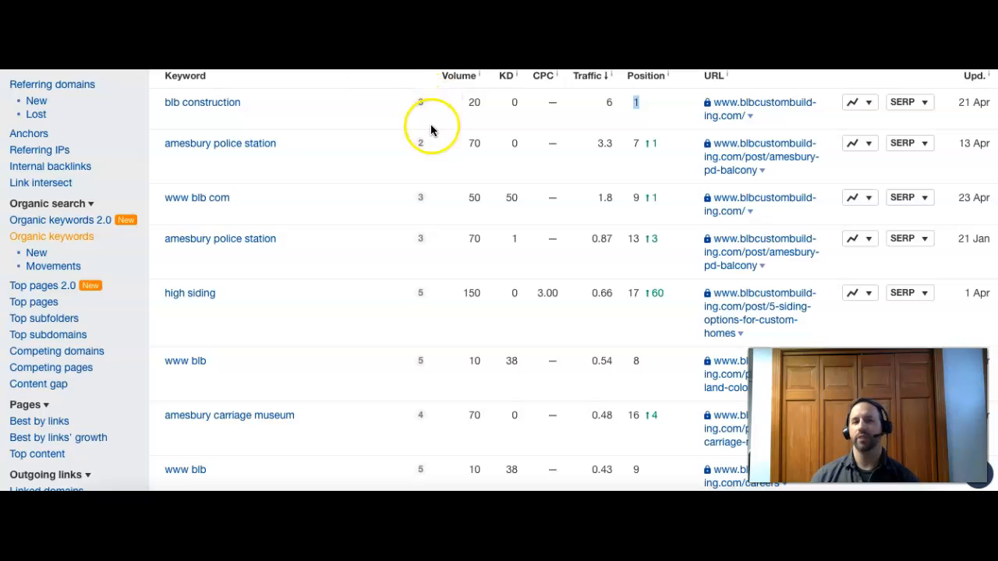
{"action": "mouse_move", "coordinate": [377, 104]}
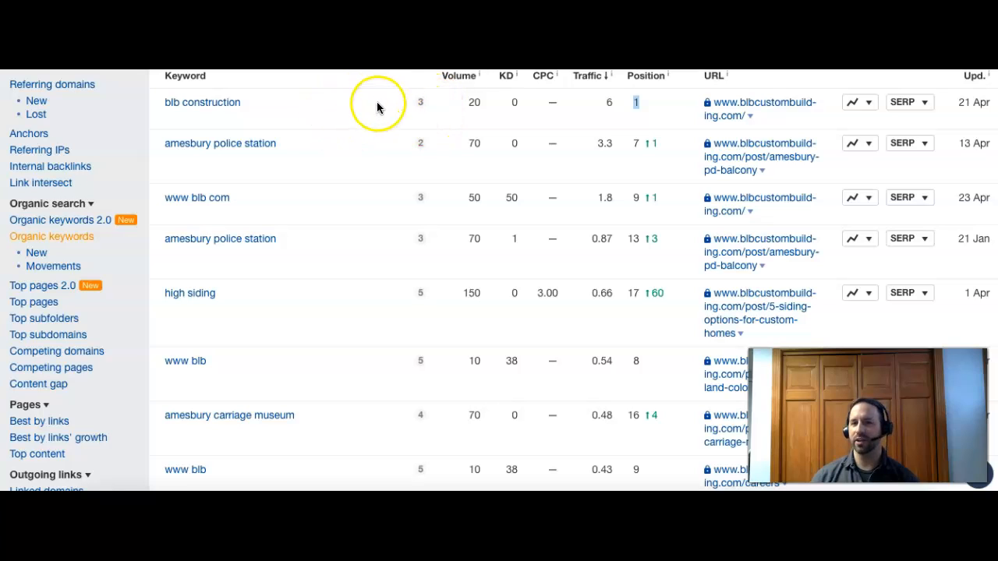
{"action": "mouse_move", "coordinate": [262, 153]}
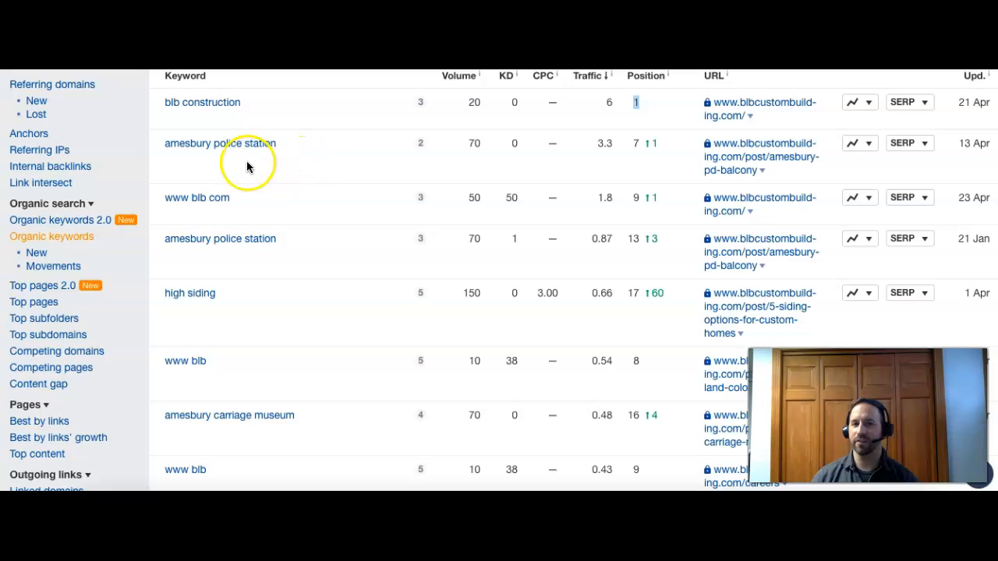
{"action": "mouse_move", "coordinate": [232, 159]}
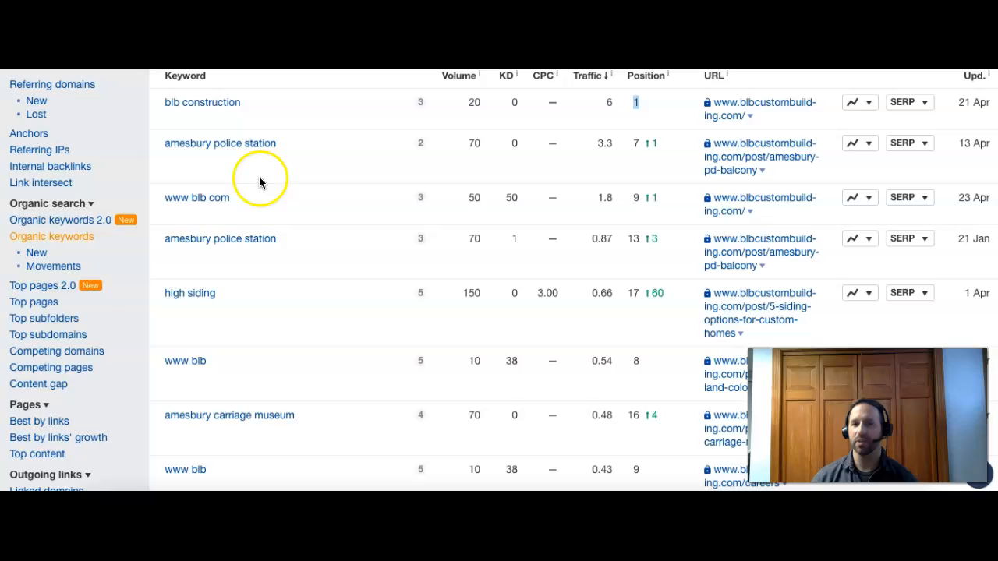
{"action": "mouse_move", "coordinate": [276, 184]}
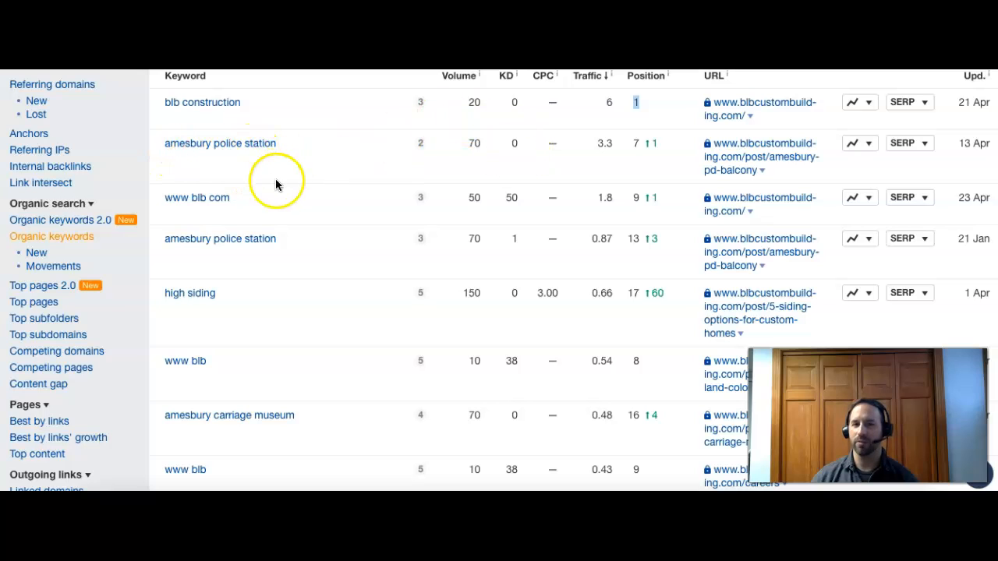
{"action": "mouse_move", "coordinate": [388, 218]}
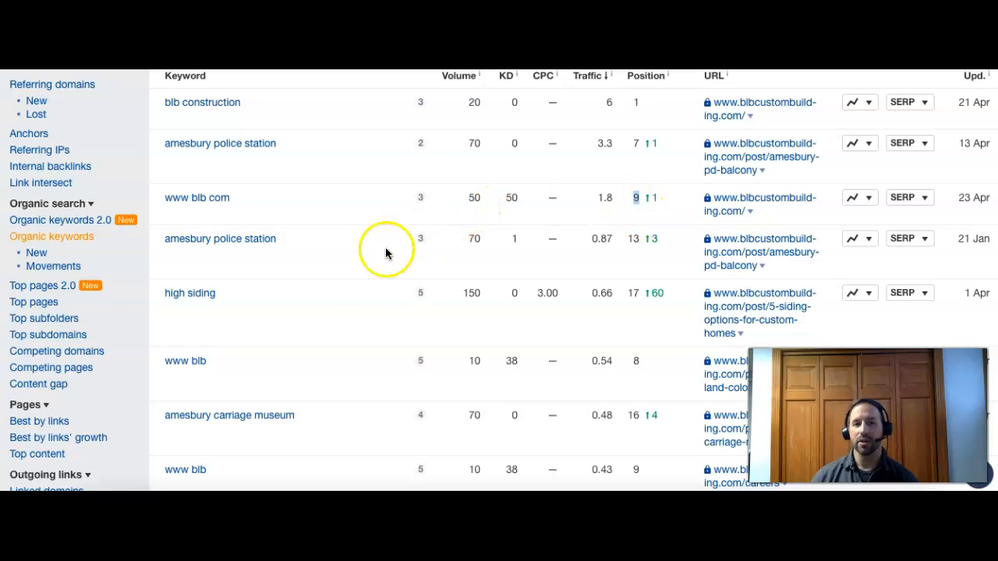
{"action": "mouse_move", "coordinate": [268, 273]}
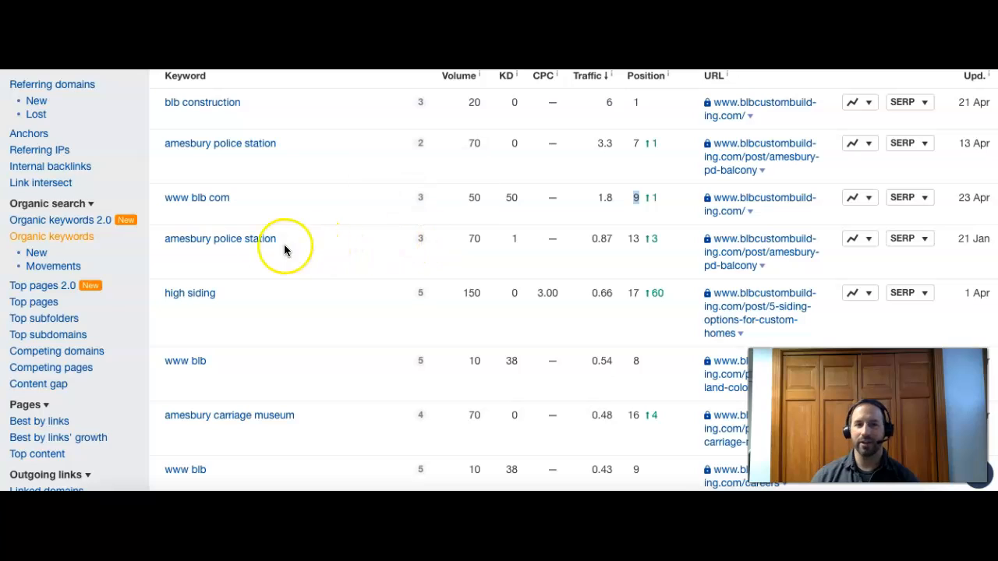
{"action": "mouse_move", "coordinate": [217, 309]}
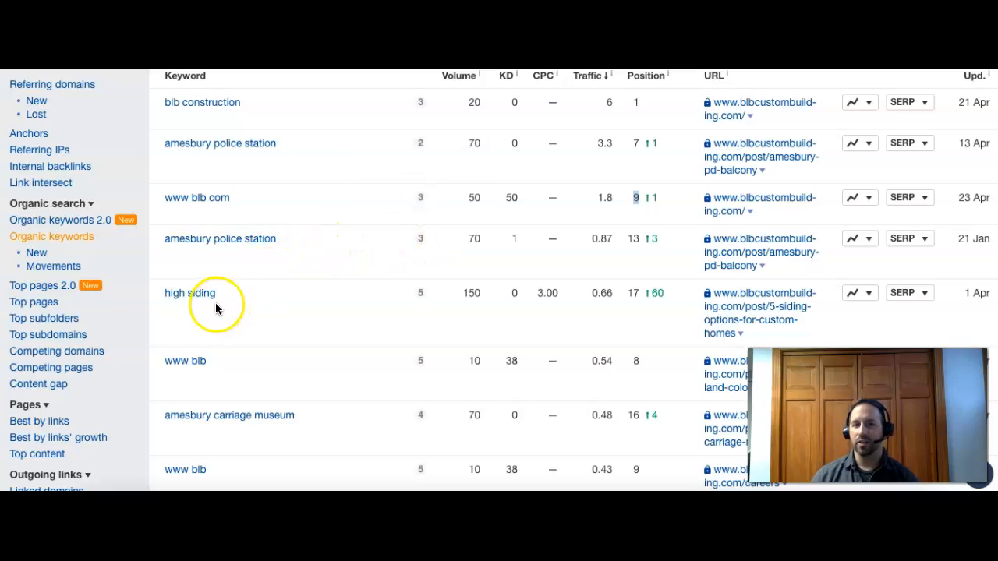
{"action": "mouse_move", "coordinate": [209, 312]}
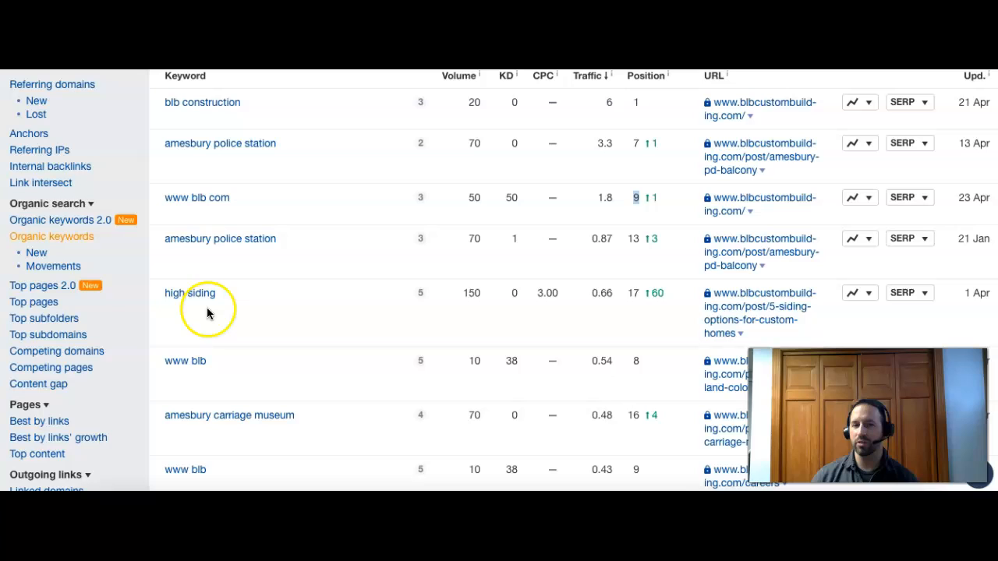
{"action": "mouse_move", "coordinate": [221, 303]}
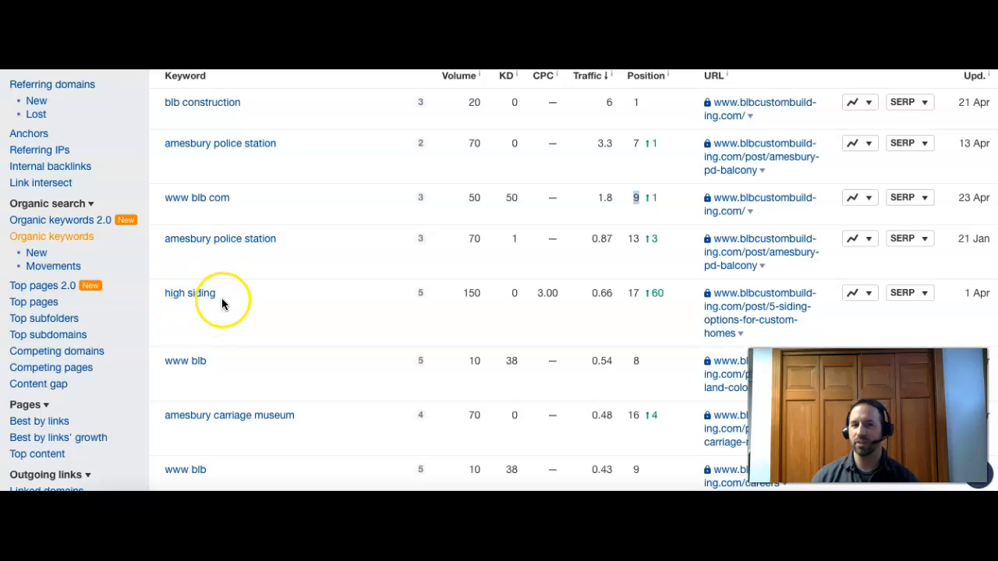
{"action": "mouse_move", "coordinate": [232, 310]}
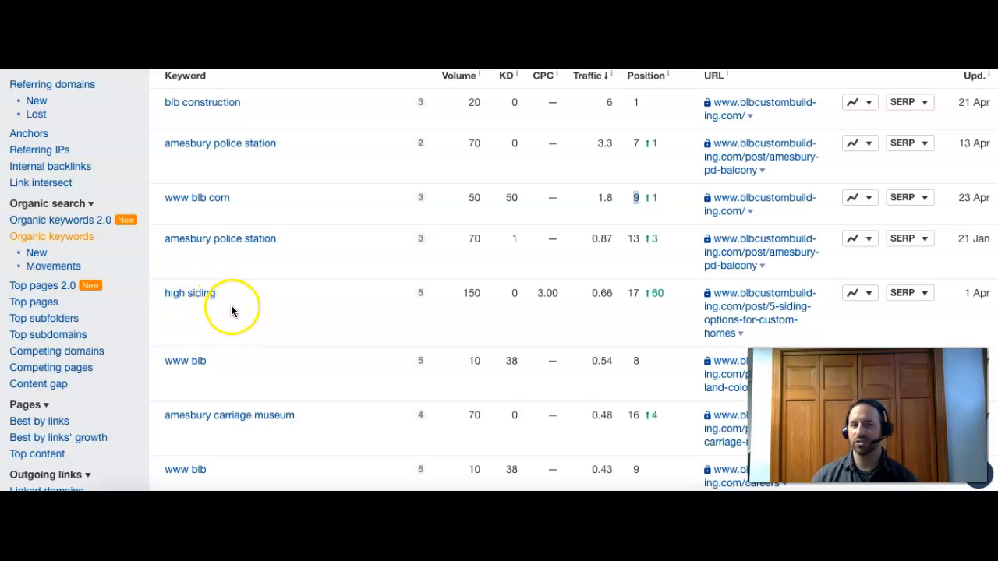
{"action": "mouse_move", "coordinate": [240, 307]}
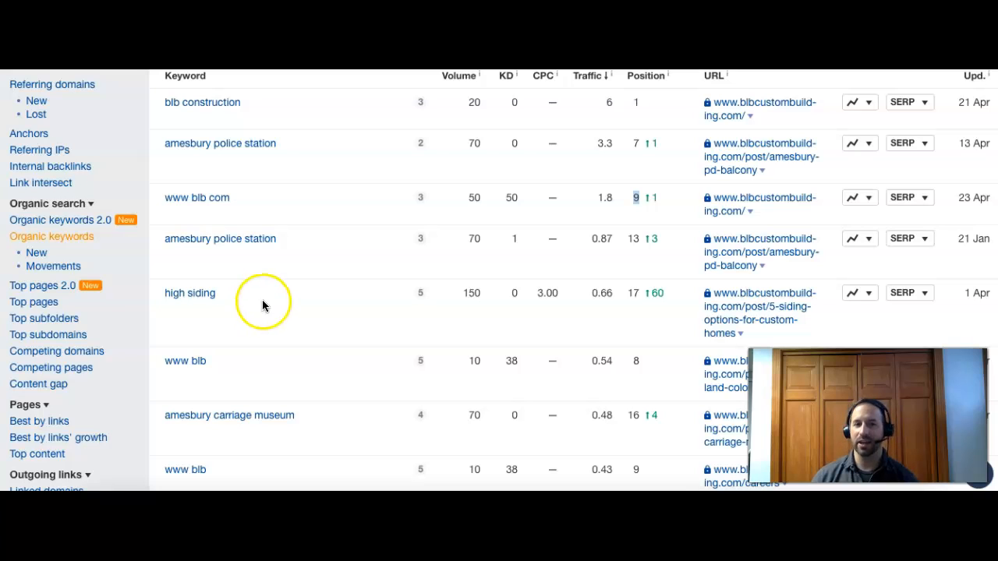
{"action": "mouse_move", "coordinate": [222, 315]}
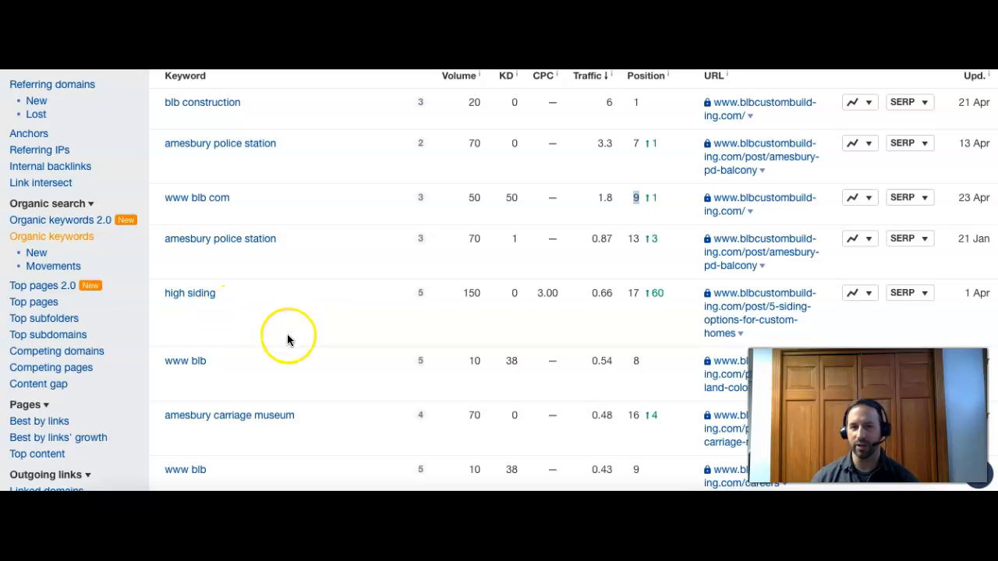
{"action": "mouse_move", "coordinate": [461, 296]}
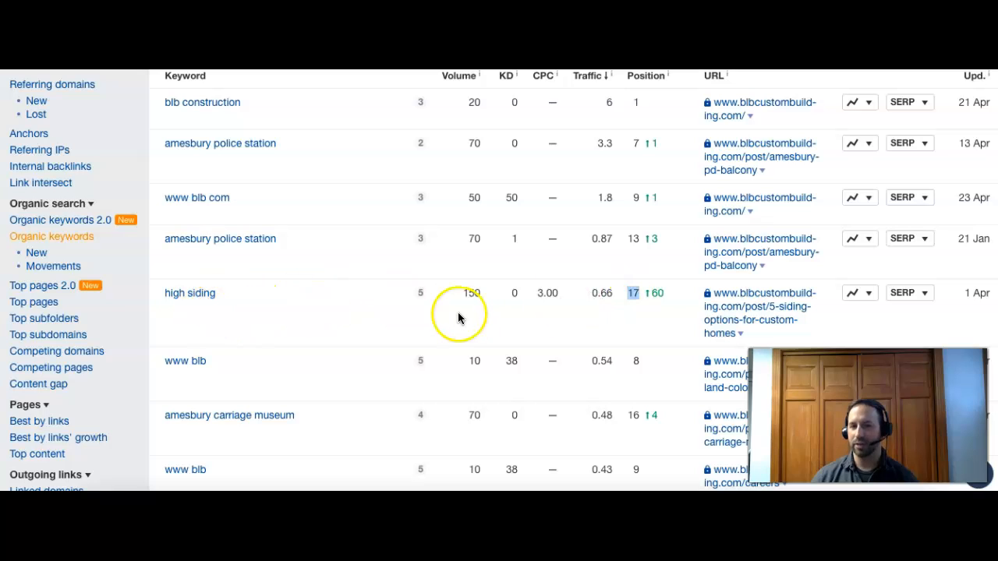
{"action": "mouse_move", "coordinate": [458, 324]}
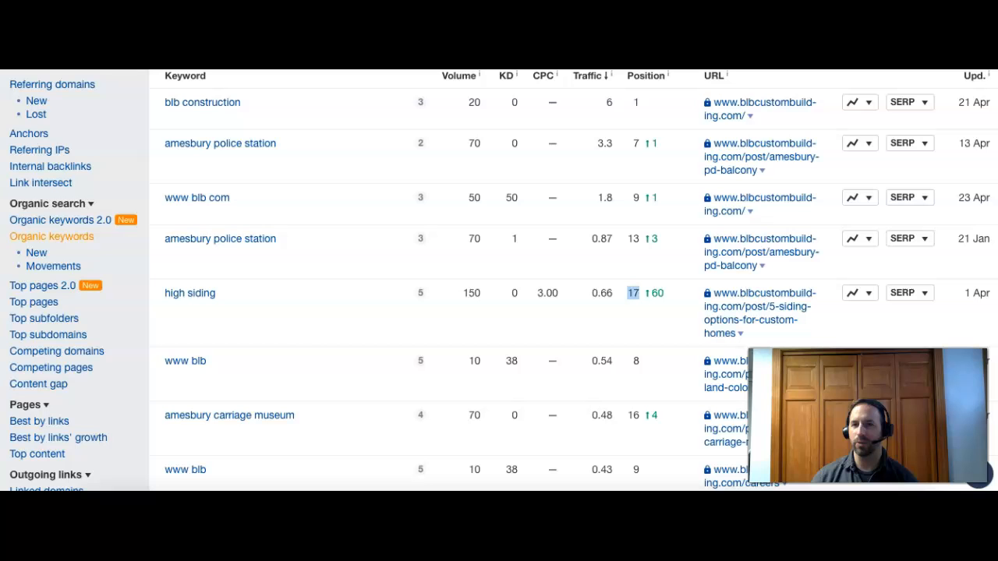
{"action": "scroll", "scroll_direction": "down", "scroll_amount": 3}
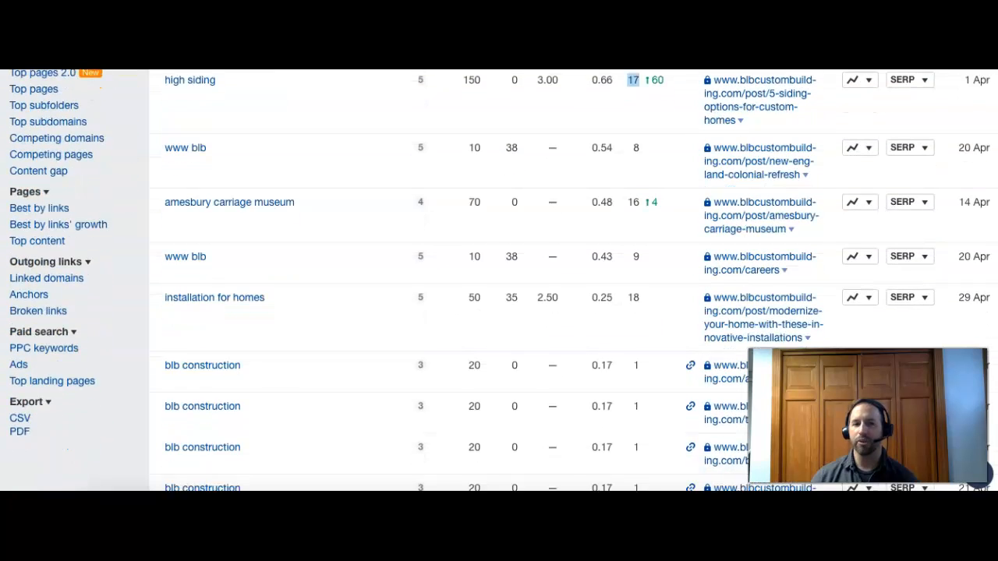
{"action": "scroll", "scroll_direction": "down", "scroll_amount": 3}
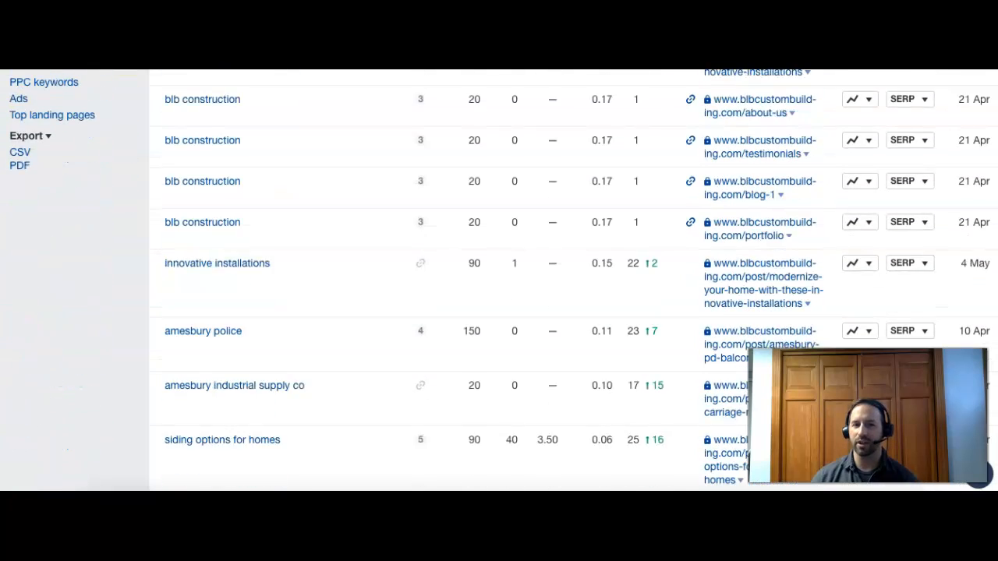
{"action": "scroll", "scroll_direction": "down", "scroll_amount": 3}
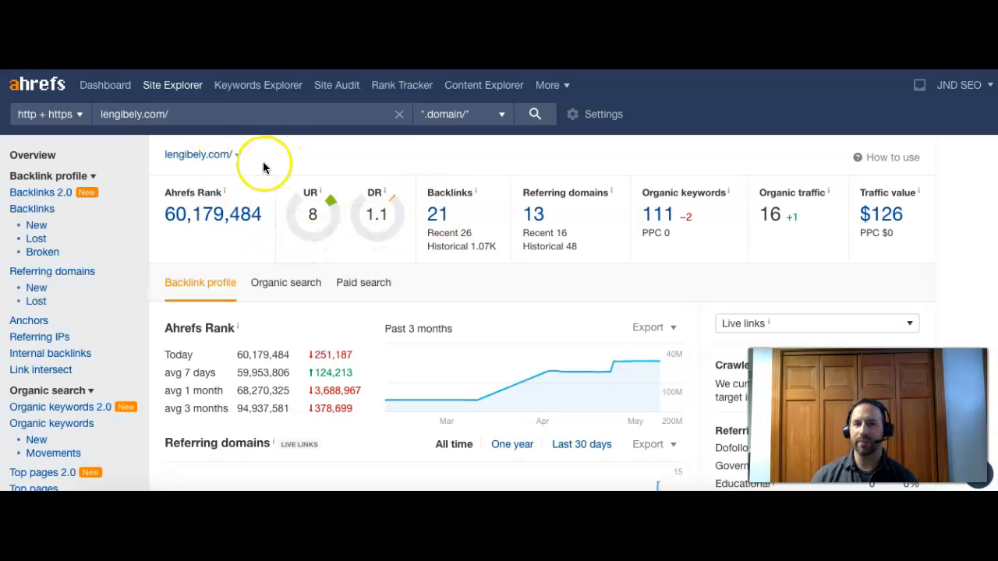
{"action": "mouse_move", "coordinate": [290, 147]}
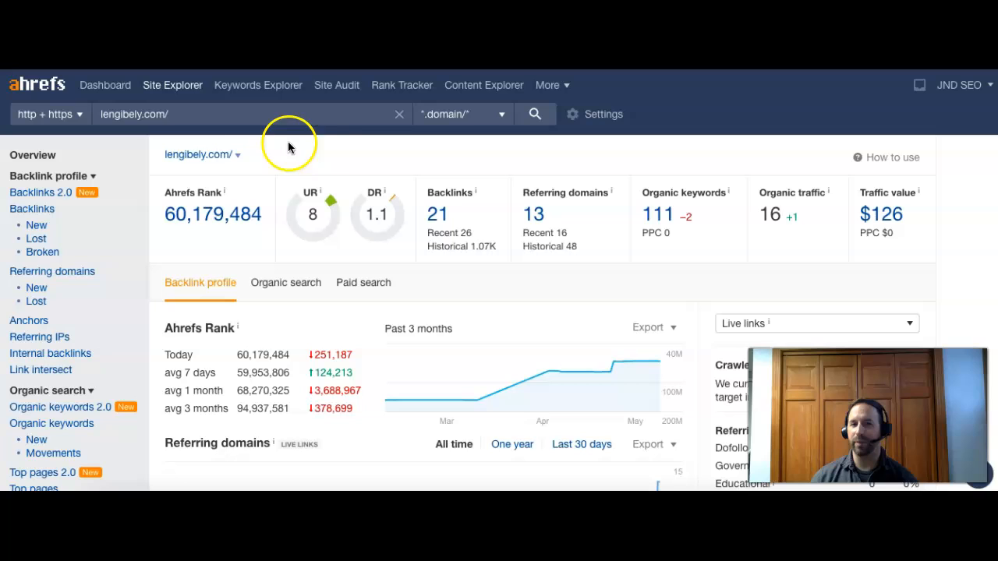
{"action": "mouse_move", "coordinate": [265, 146]}
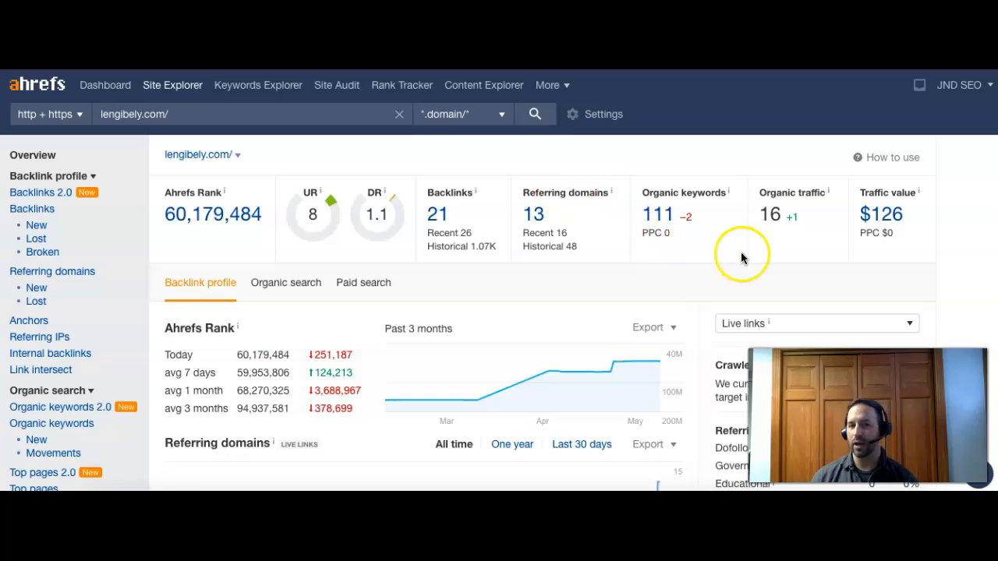
{"action": "mouse_move", "coordinate": [706, 271]}
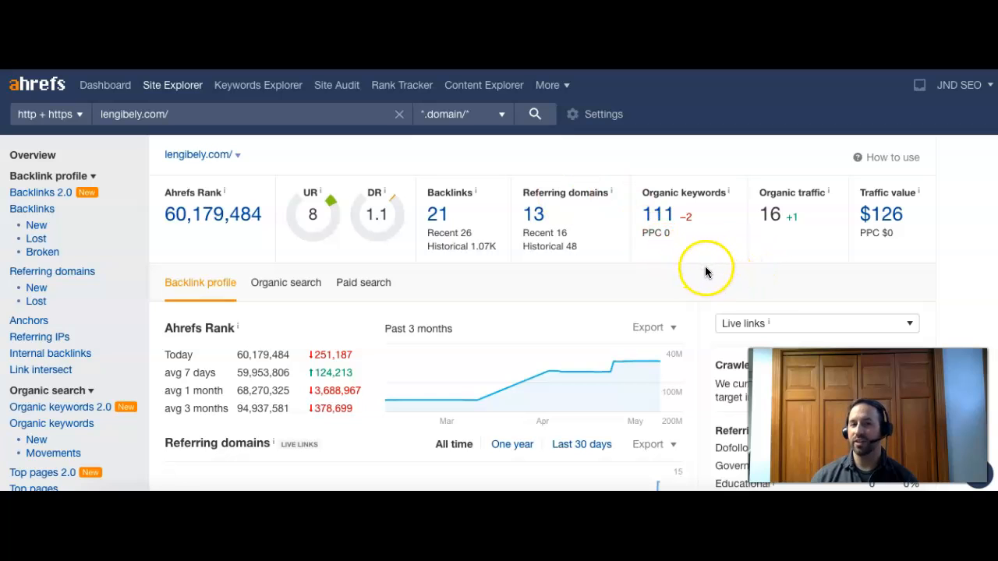
{"action": "mouse_move", "coordinate": [381, 253]}
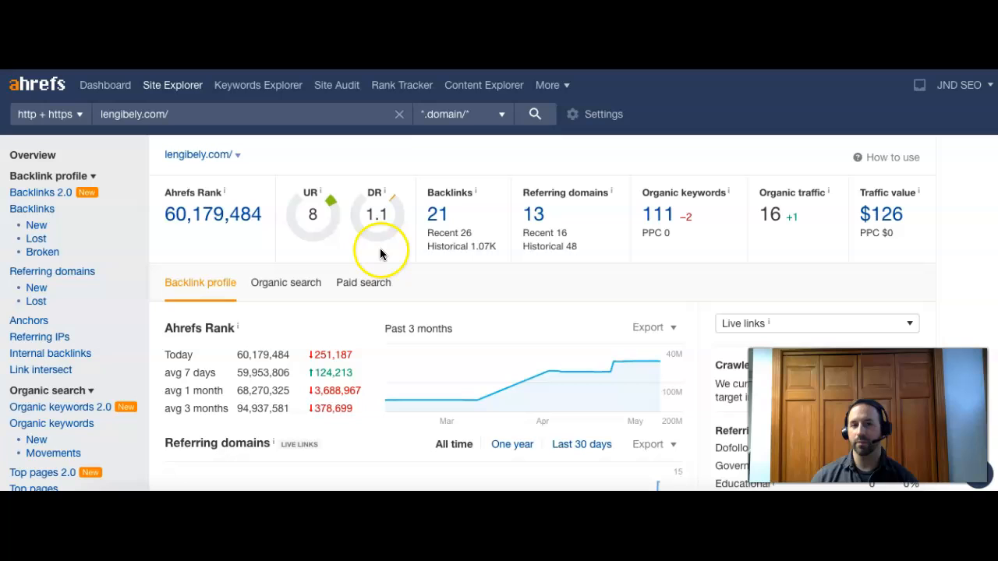
{"action": "mouse_move", "coordinate": [321, 216]}
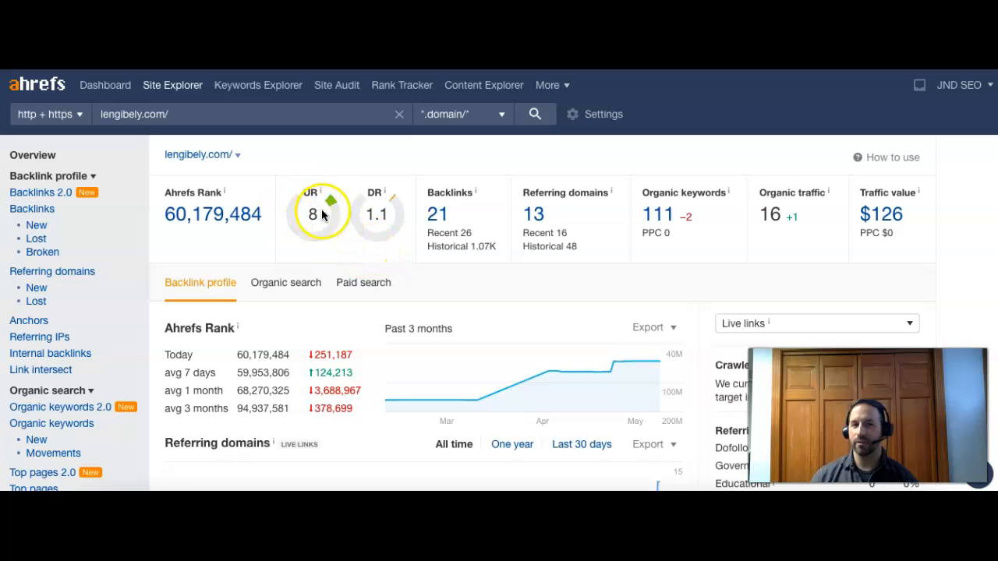
{"action": "mouse_move", "coordinate": [375, 212]}
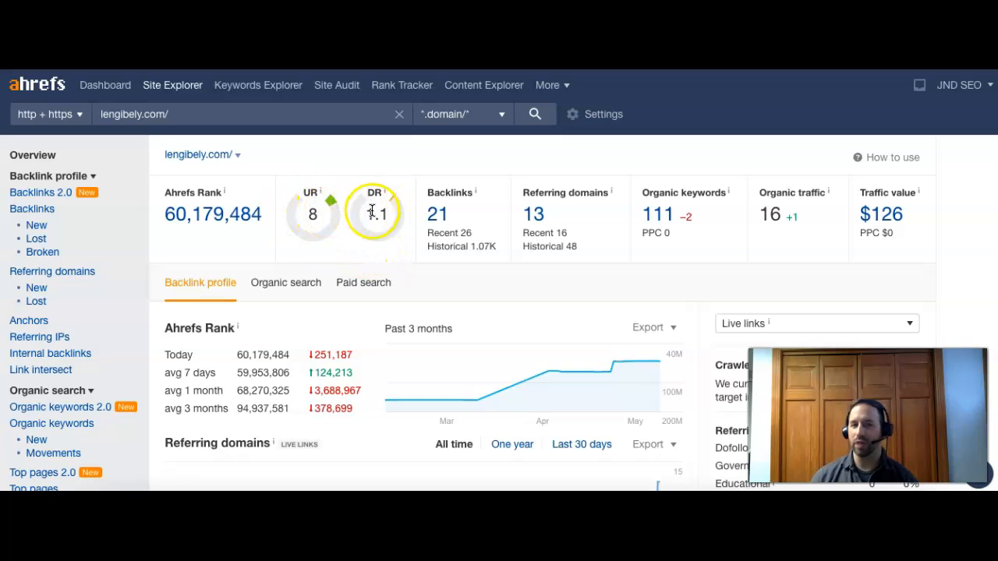
{"action": "mouse_move", "coordinate": [382, 199]}
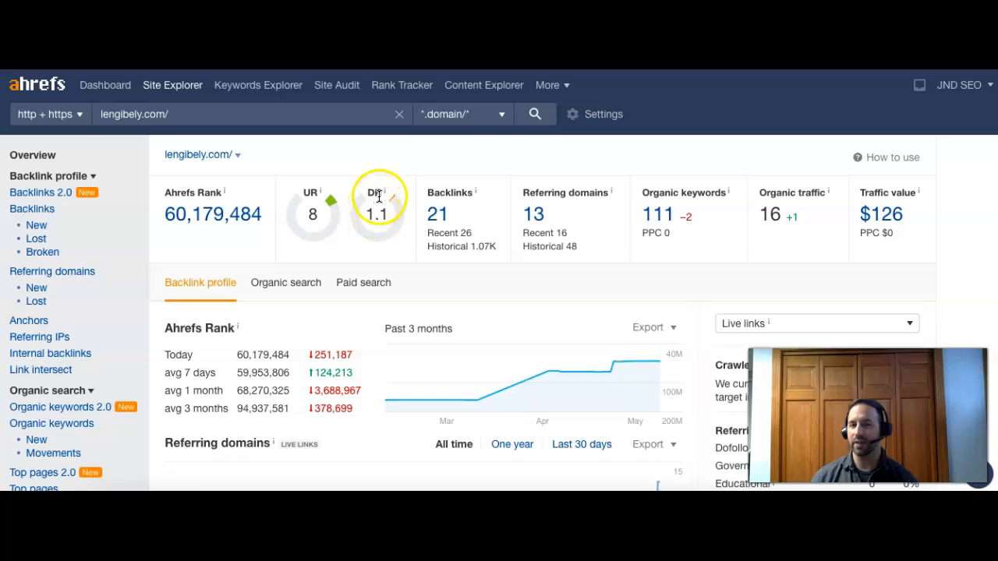
{"action": "mouse_move", "coordinate": [558, 212]}
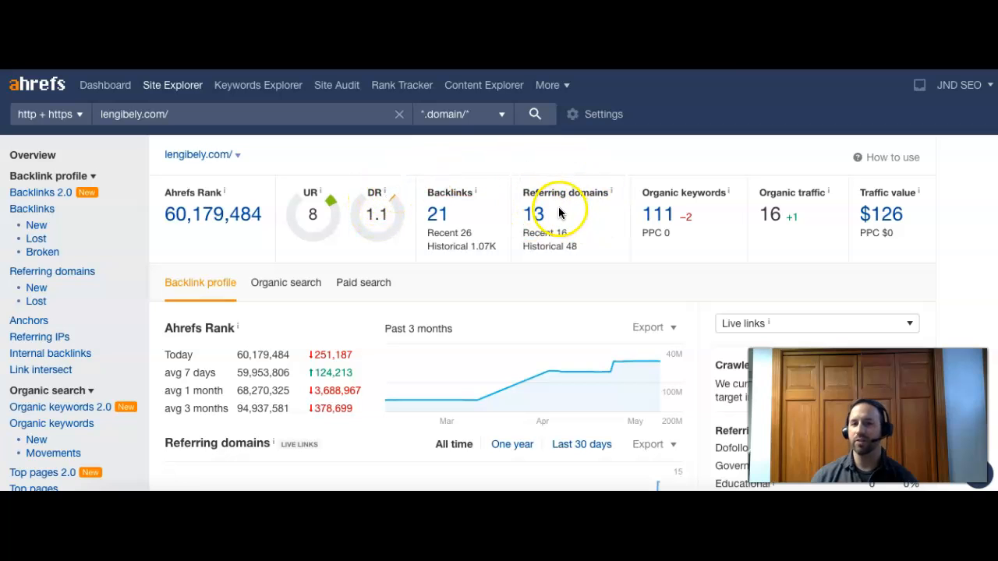
{"action": "mouse_move", "coordinate": [613, 181]}
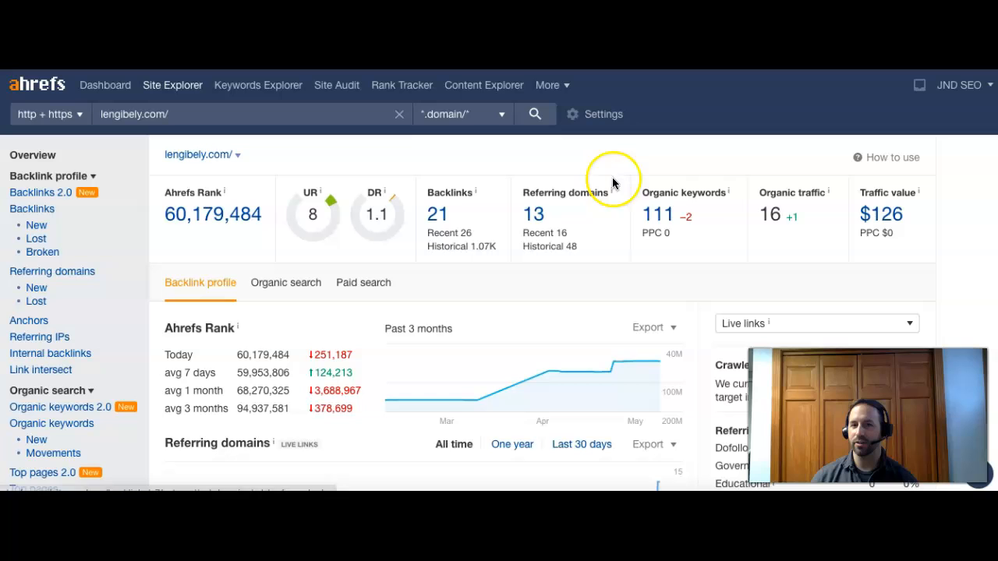
{"action": "mouse_move", "coordinate": [798, 240]}
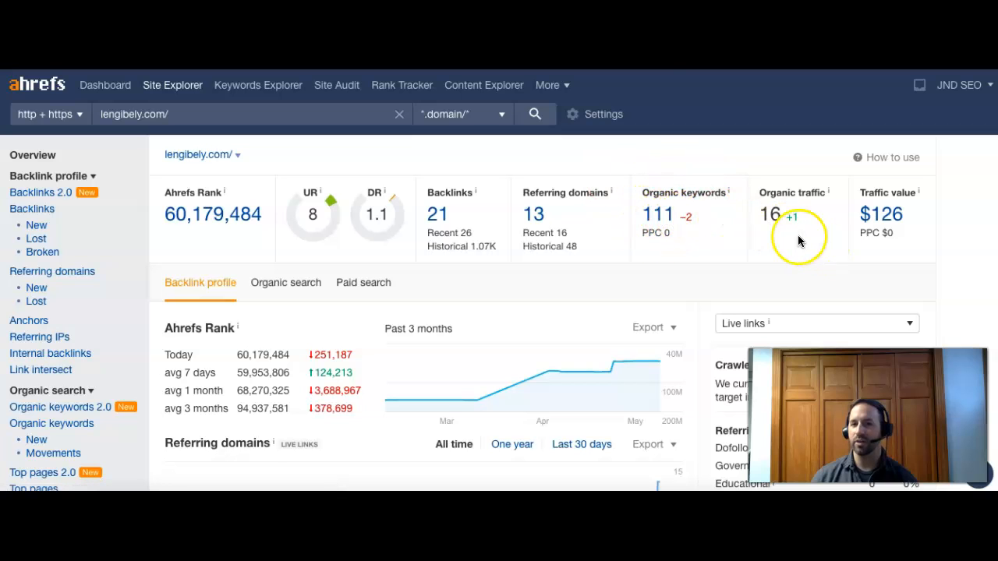
{"action": "mouse_move", "coordinate": [652, 218]}
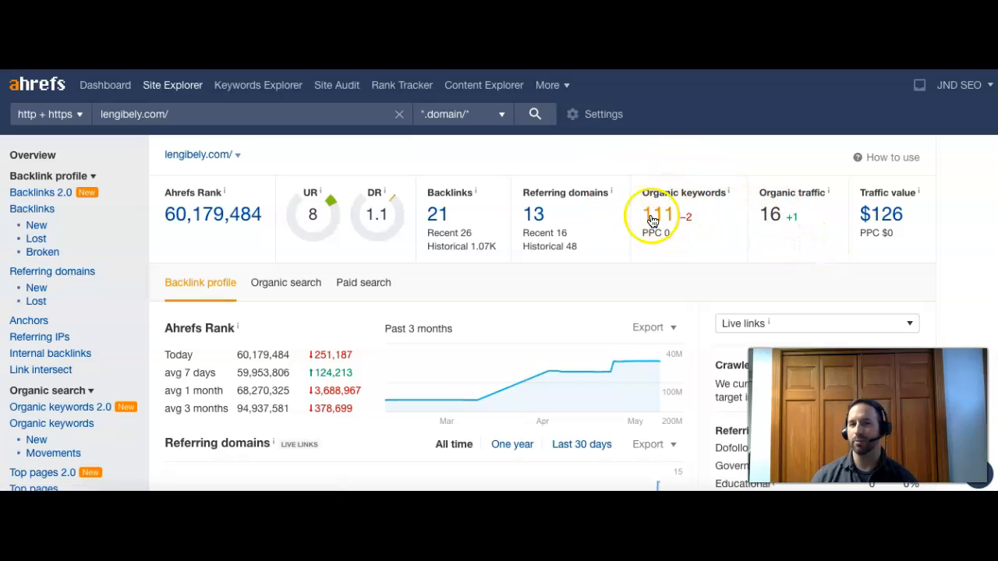
{"action": "mouse_move", "coordinate": [652, 170]}
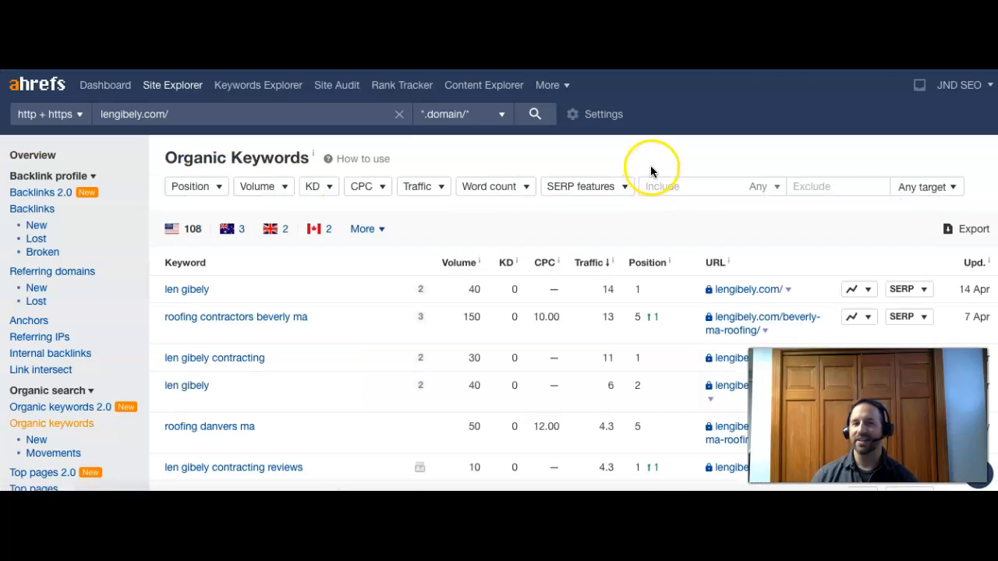
{"action": "mouse_move", "coordinate": [358, 250]}
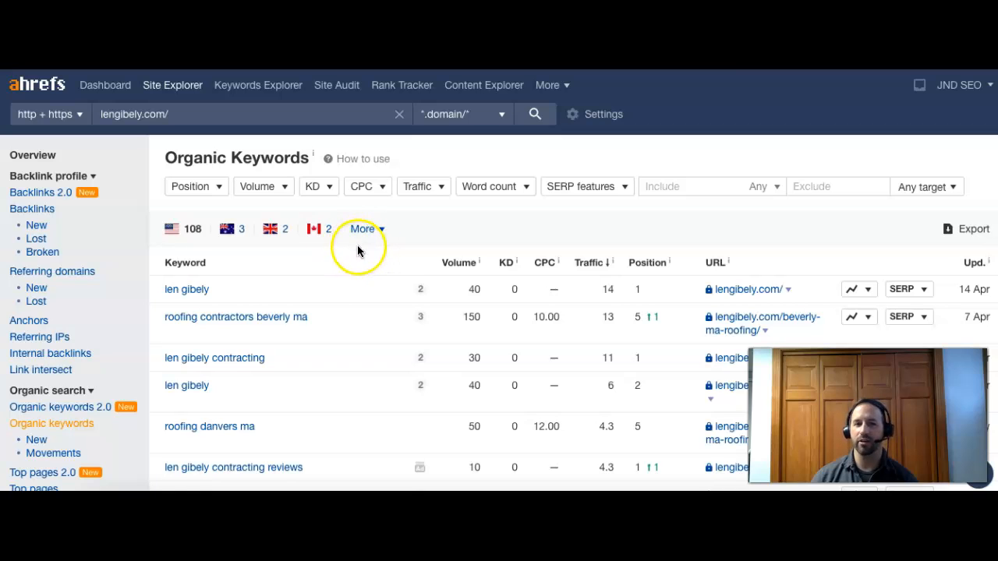
{"action": "mouse_move", "coordinate": [153, 299]}
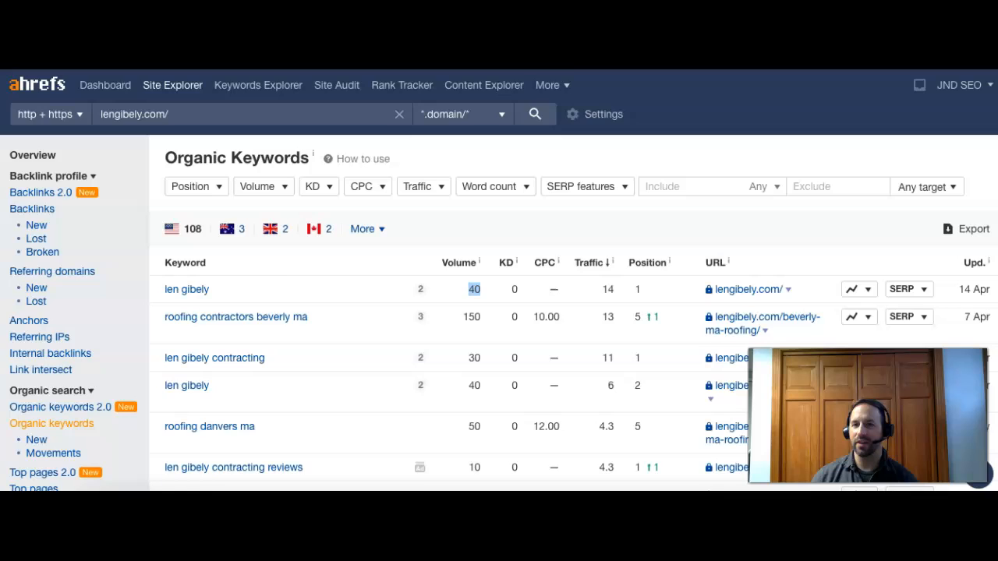
{"action": "scroll", "scroll_direction": "down", "scroll_amount": 3}
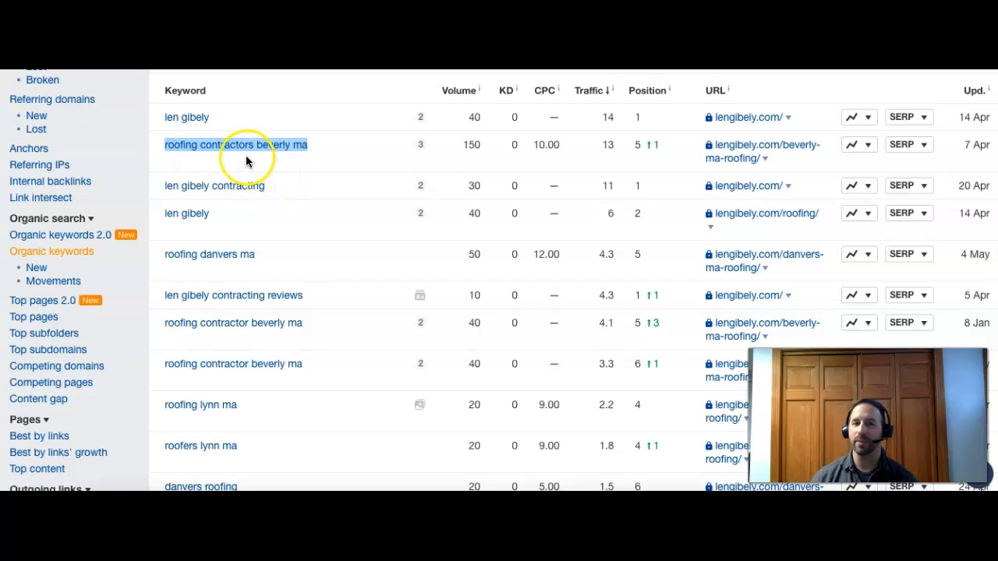
{"action": "mouse_move", "coordinate": [306, 183]}
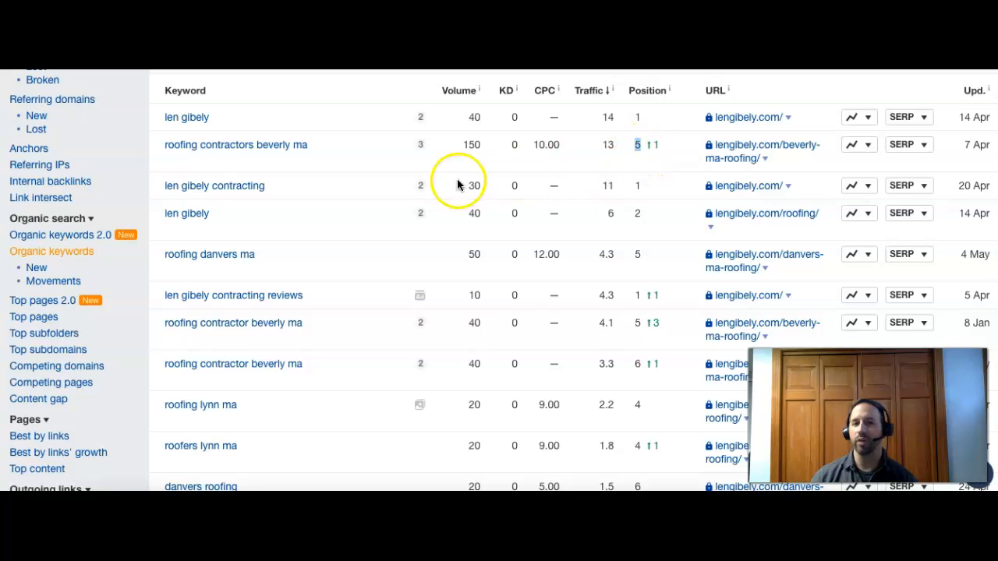
{"action": "mouse_move", "coordinate": [367, 191]}
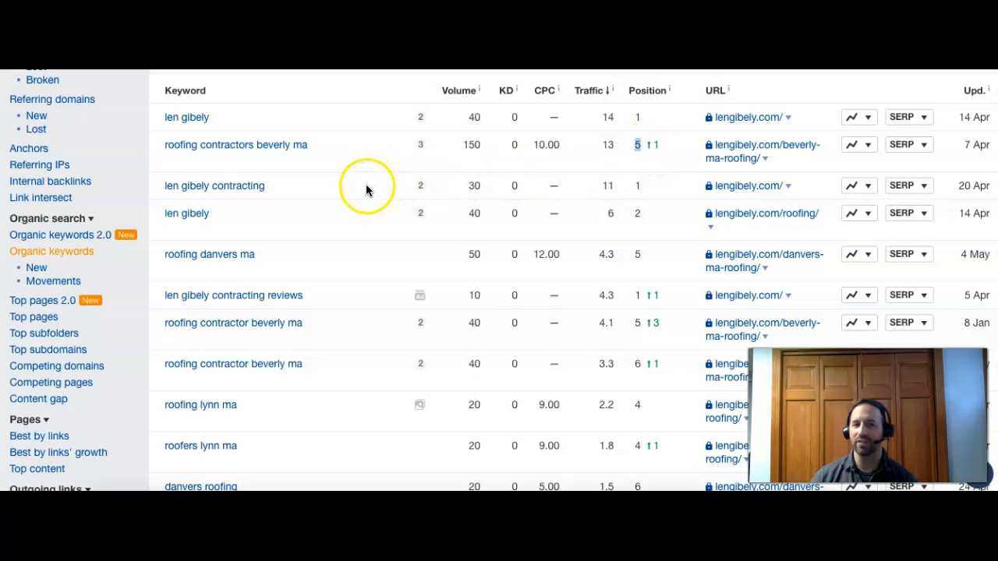
{"action": "mouse_move", "coordinate": [309, 213]}
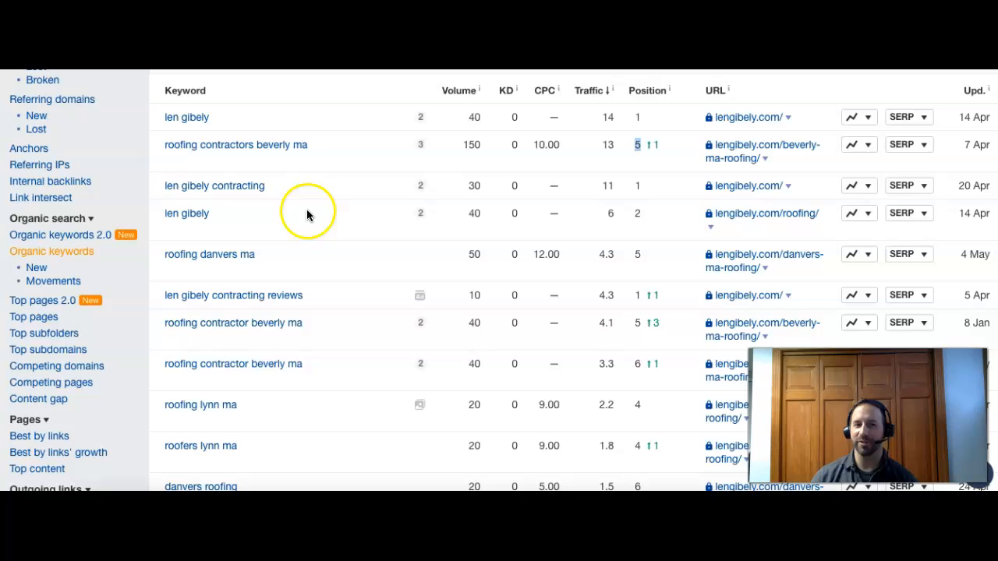
{"action": "mouse_move", "coordinate": [268, 265]}
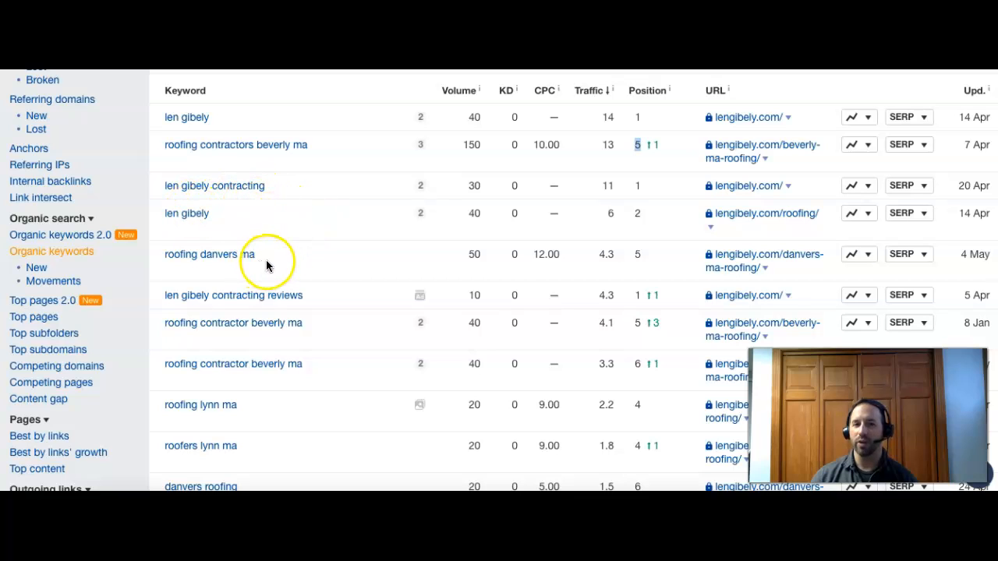
{"action": "double_click", "coordinate": [209, 255]}
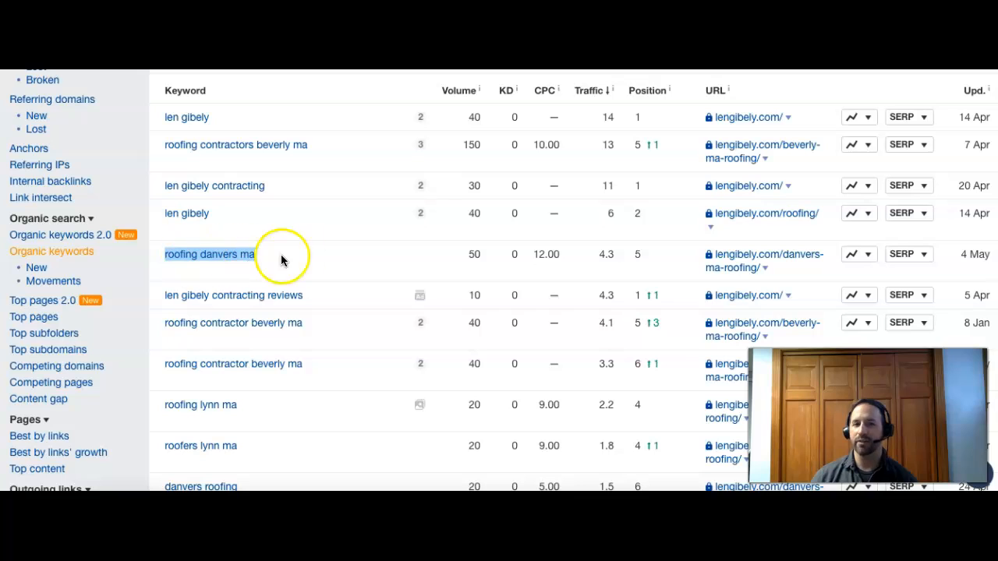
{"action": "mouse_move", "coordinate": [476, 281]}
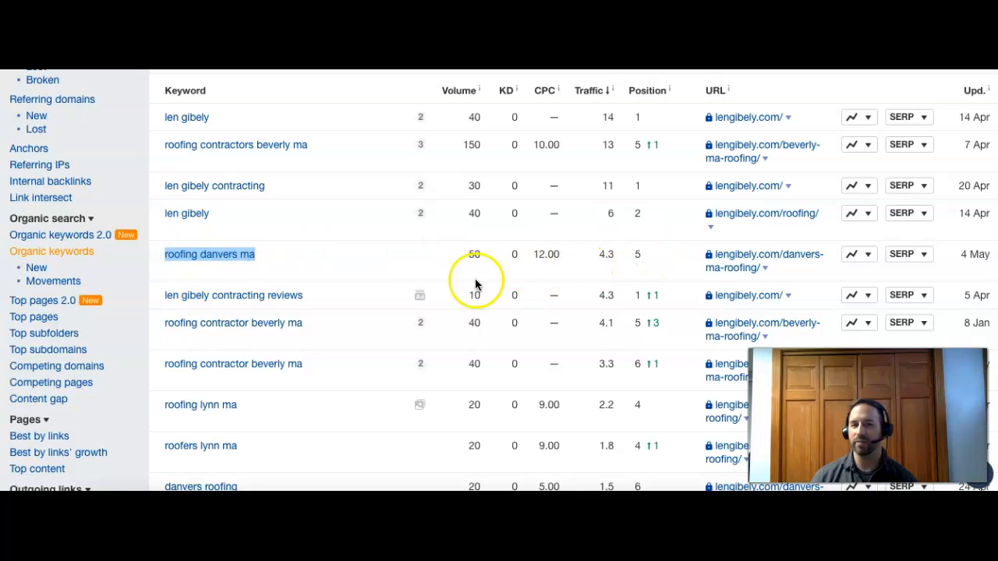
{"action": "mouse_move", "coordinate": [458, 333]}
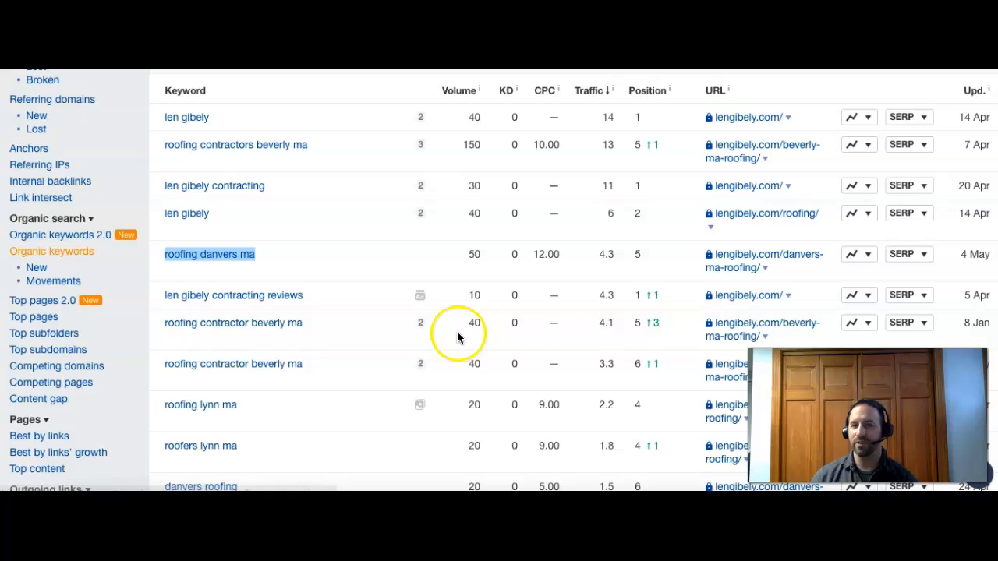
{"action": "mouse_move", "coordinate": [265, 380]}
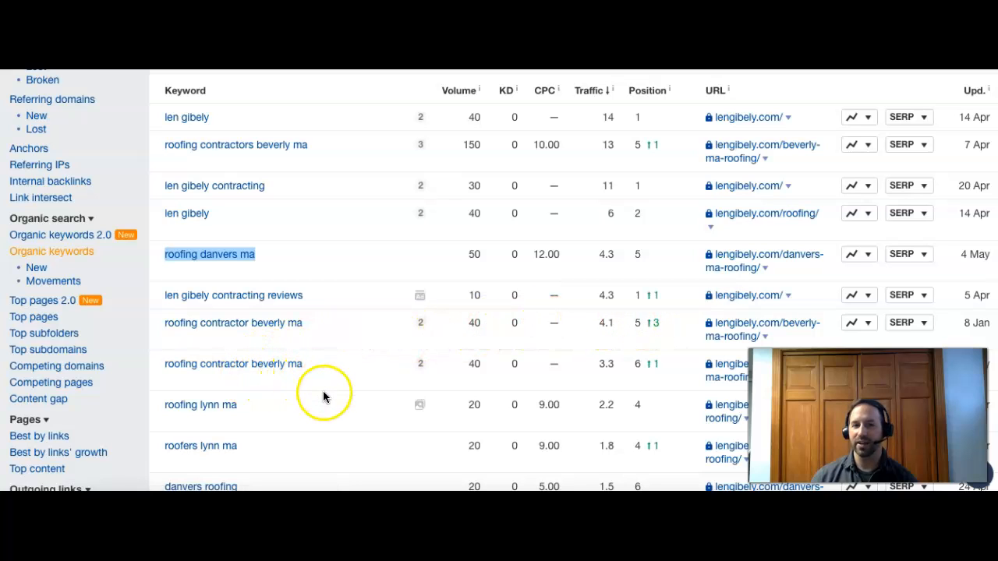
{"action": "mouse_move", "coordinate": [230, 418]}
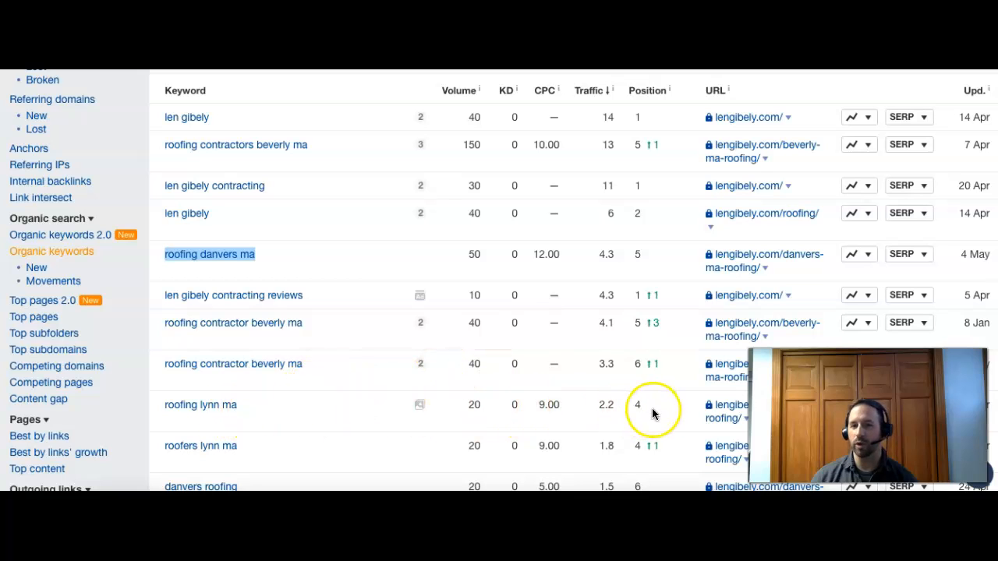
{"action": "mouse_move", "coordinate": [523, 190]}
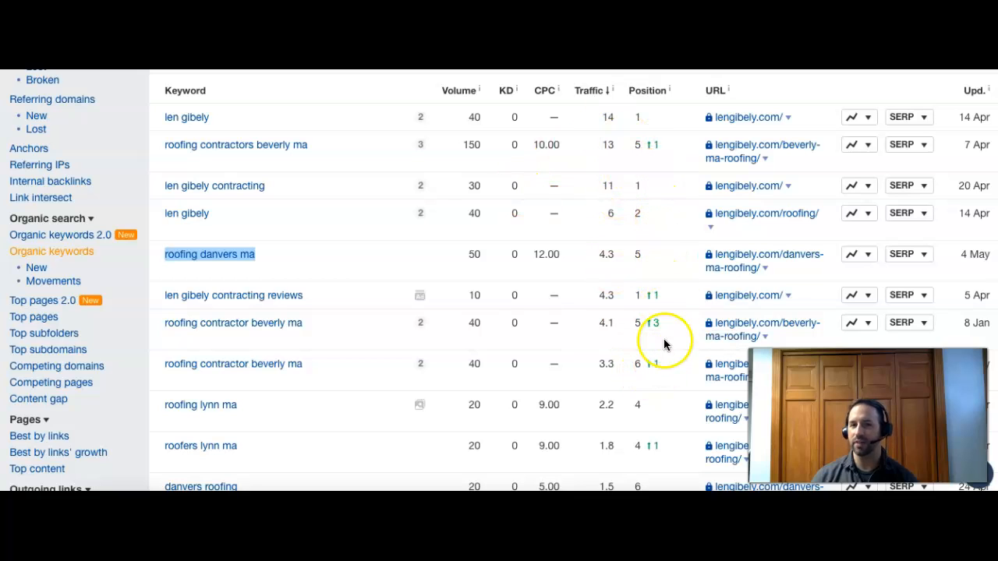
{"action": "mouse_move", "coordinate": [365, 256]}
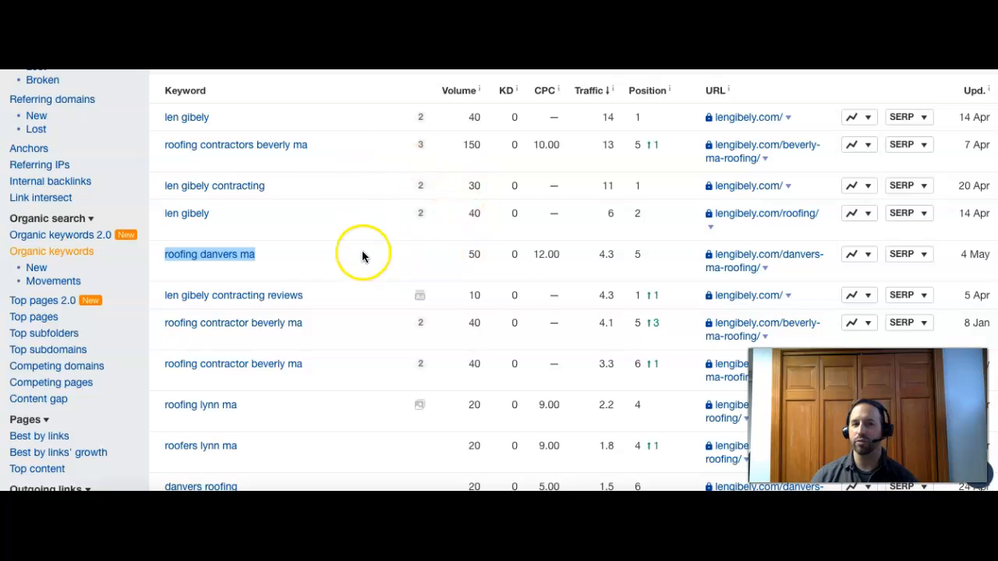
{"action": "mouse_move", "coordinate": [206, 159]}
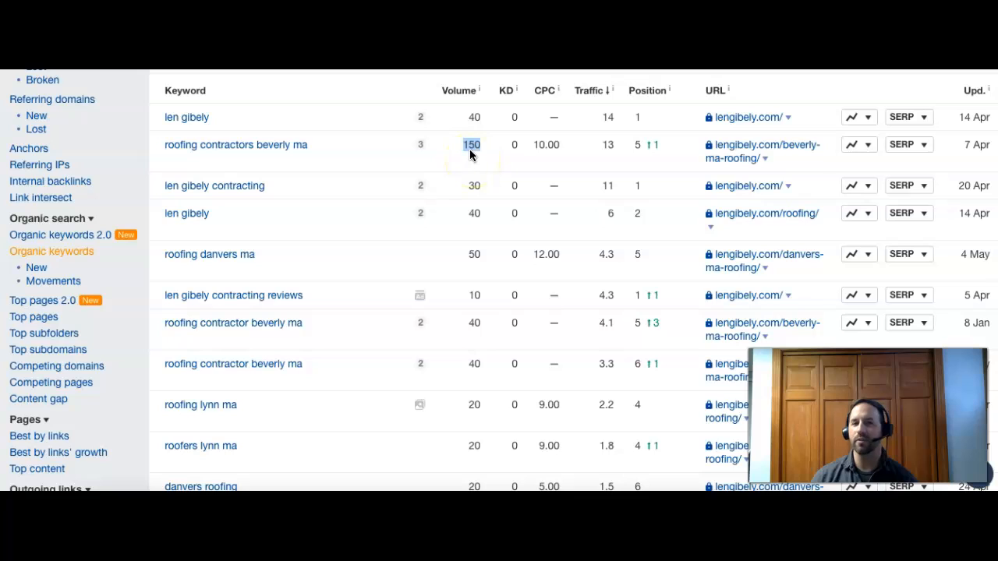
{"action": "left_click", "coordinate": [420, 143]}
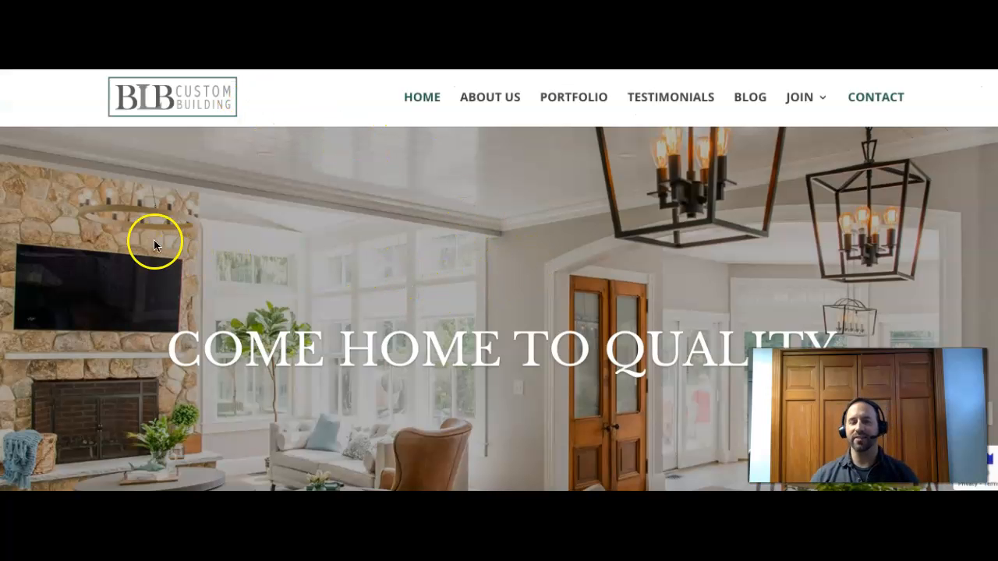
{"action": "mouse_move", "coordinate": [70, 202]}
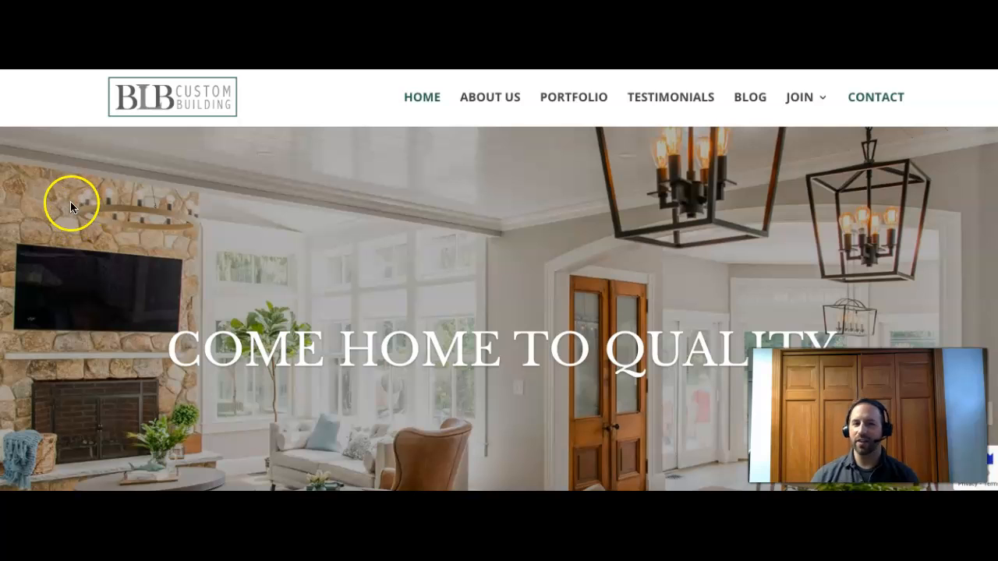
{"action": "mouse_move", "coordinate": [97, 206]}
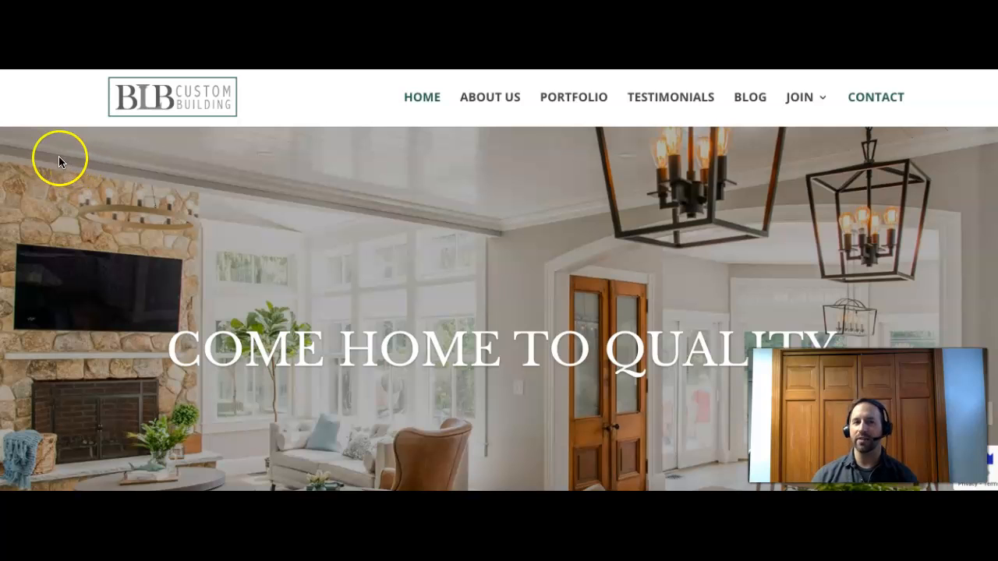
{"action": "mouse_move", "coordinate": [50, 143]}
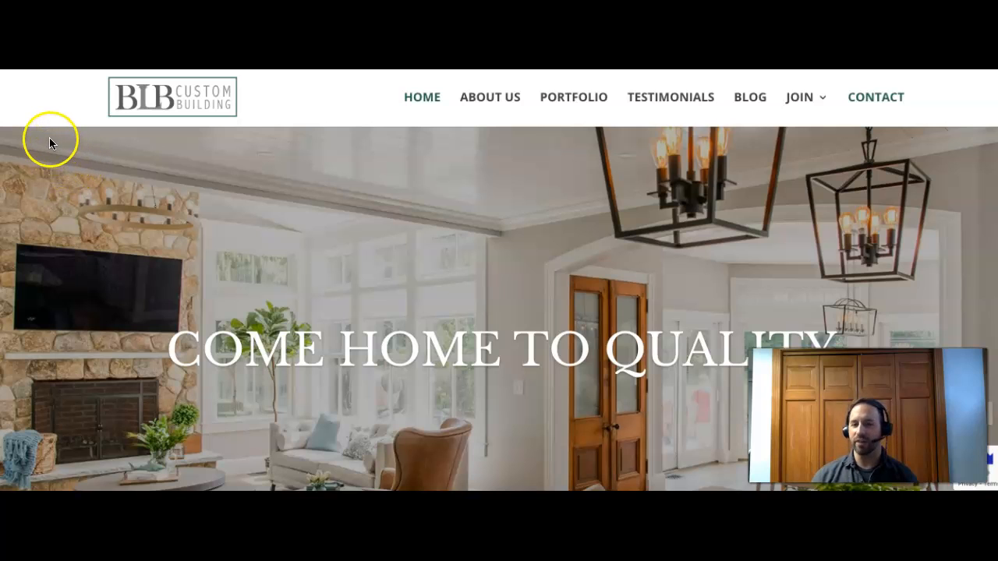